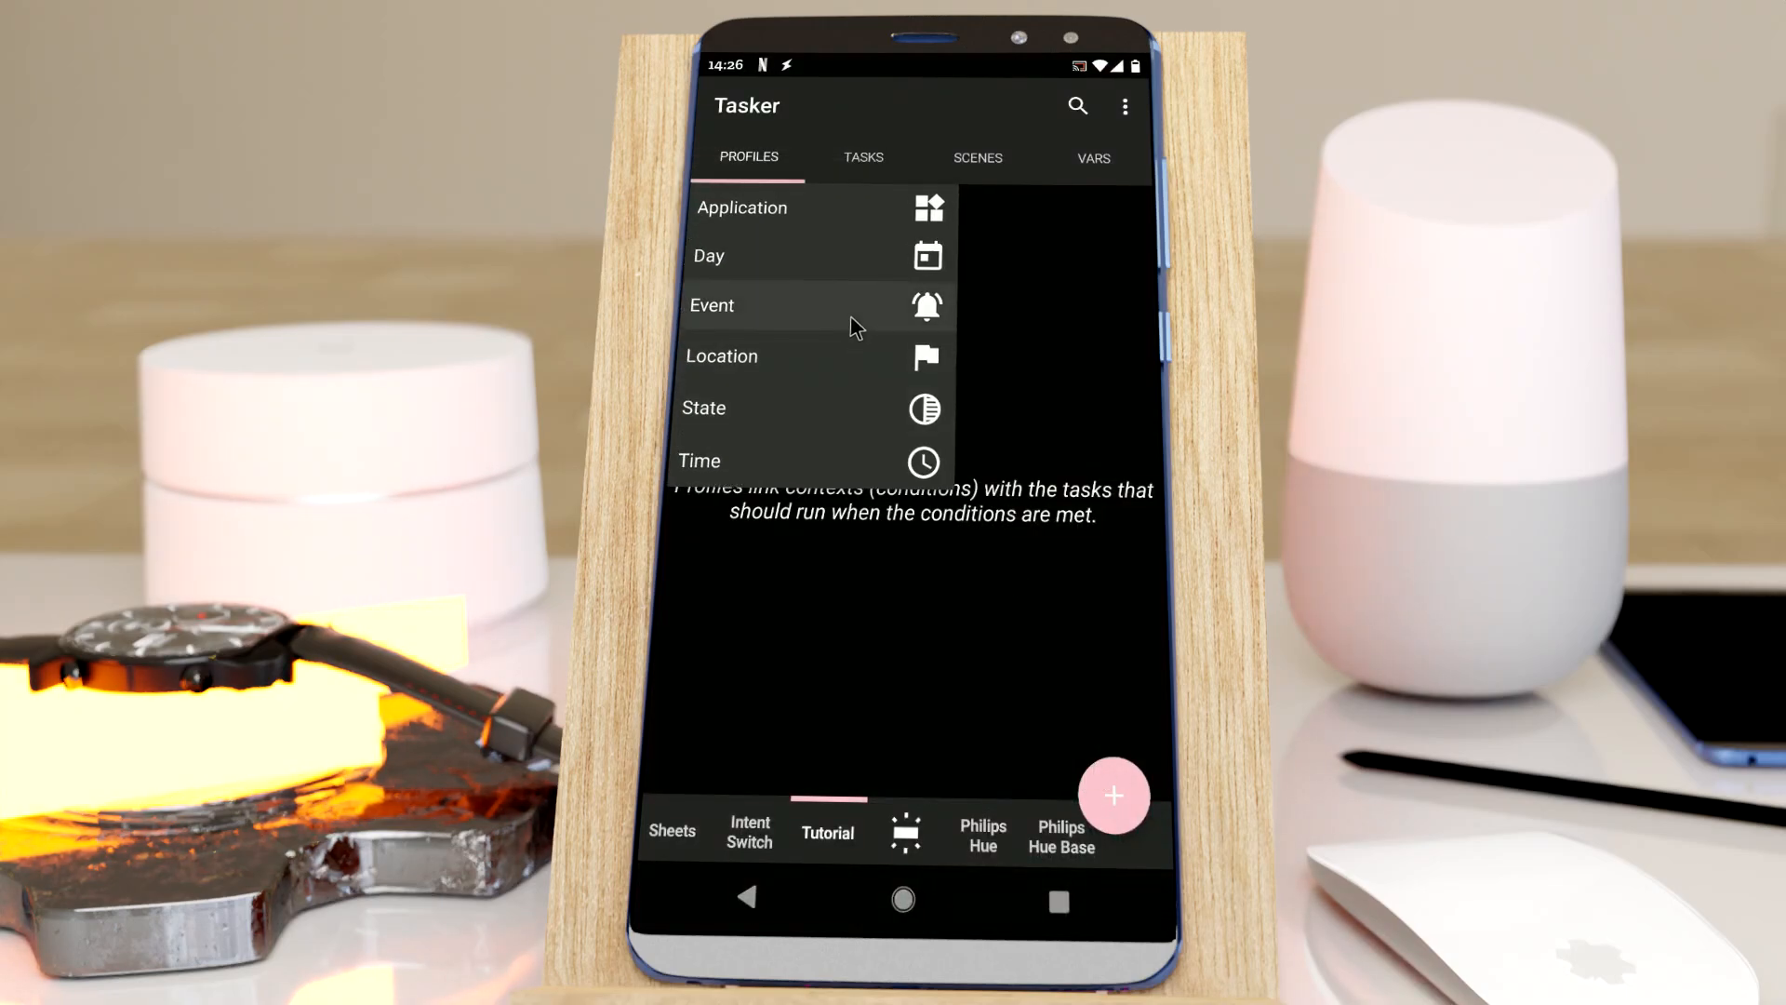
Step: Create a new profile triggered by the Tick event at a 1000 ms interval
click(711, 305)
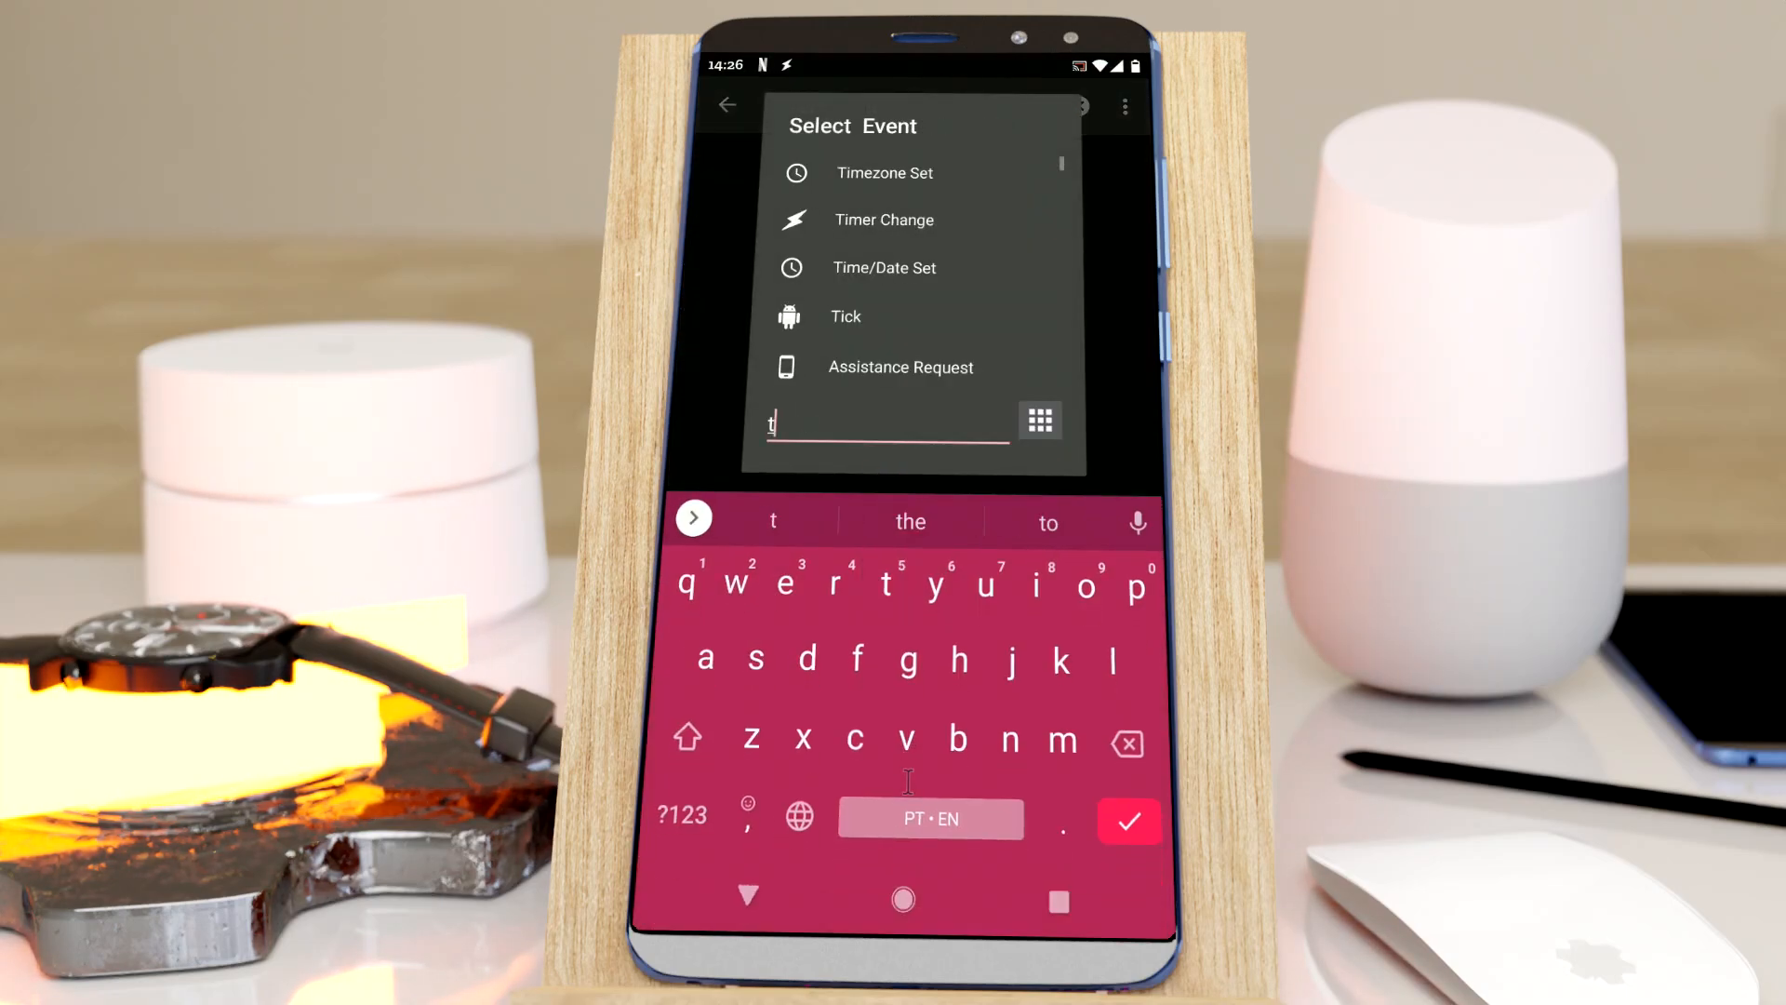
text(ick)
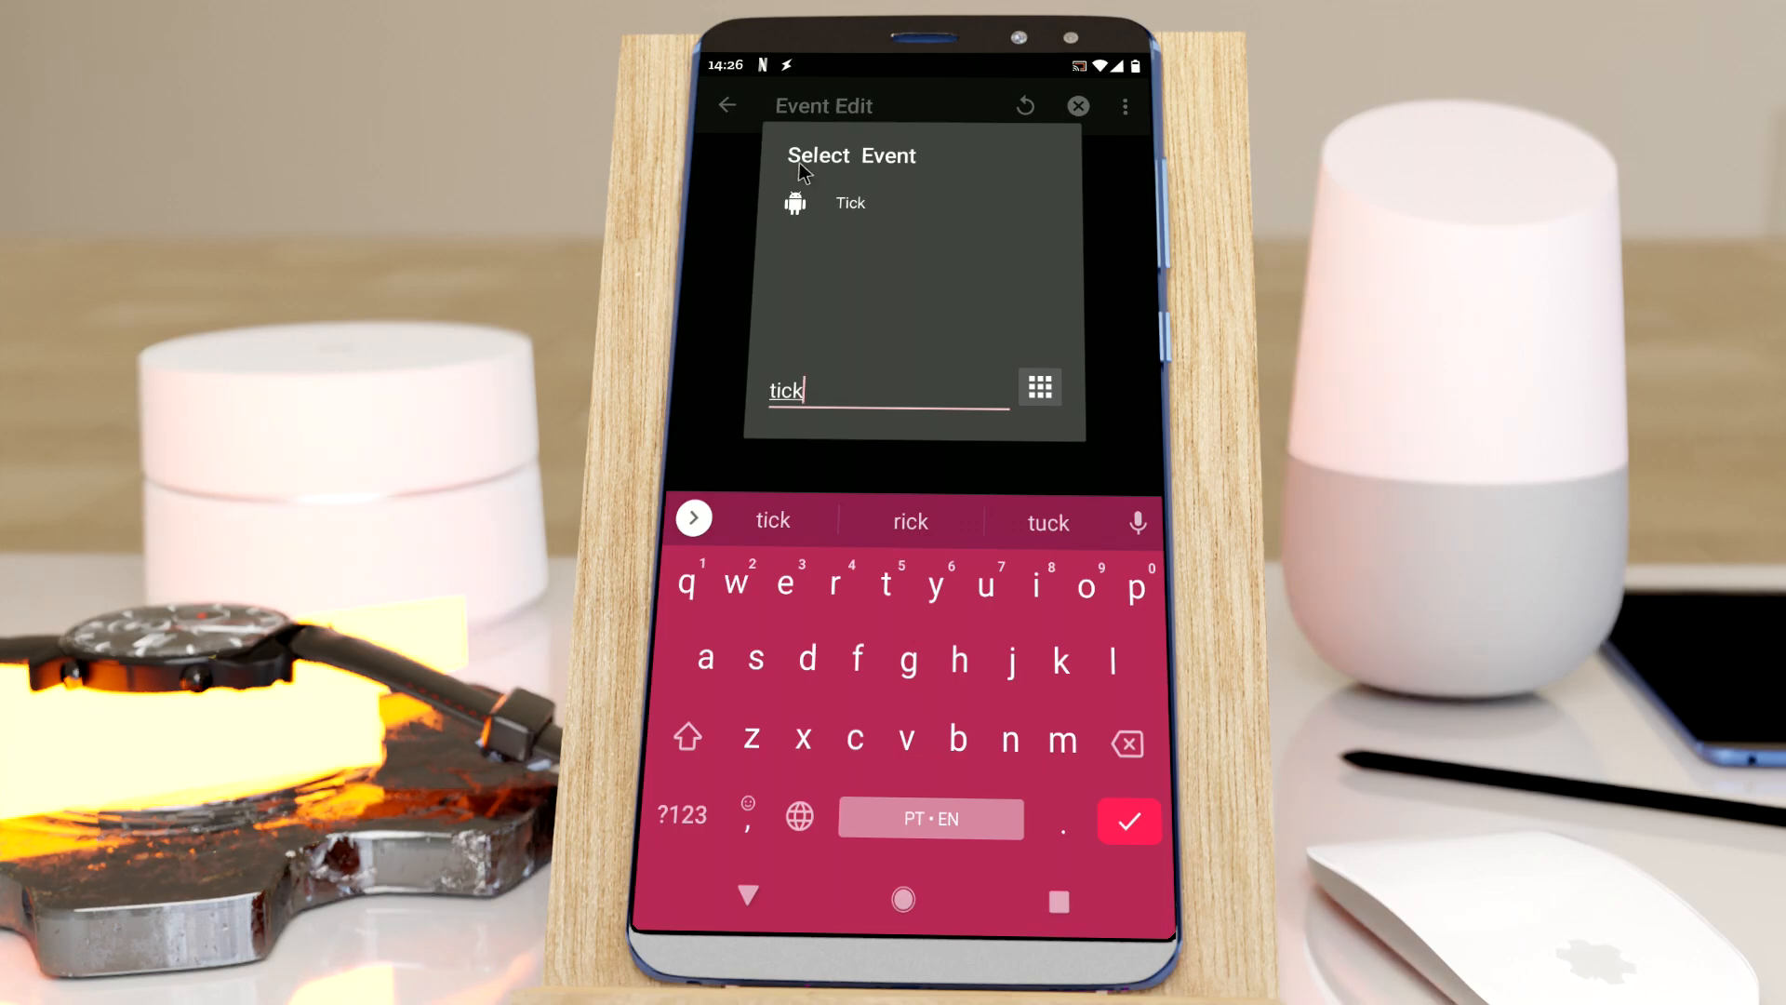
click(850, 203)
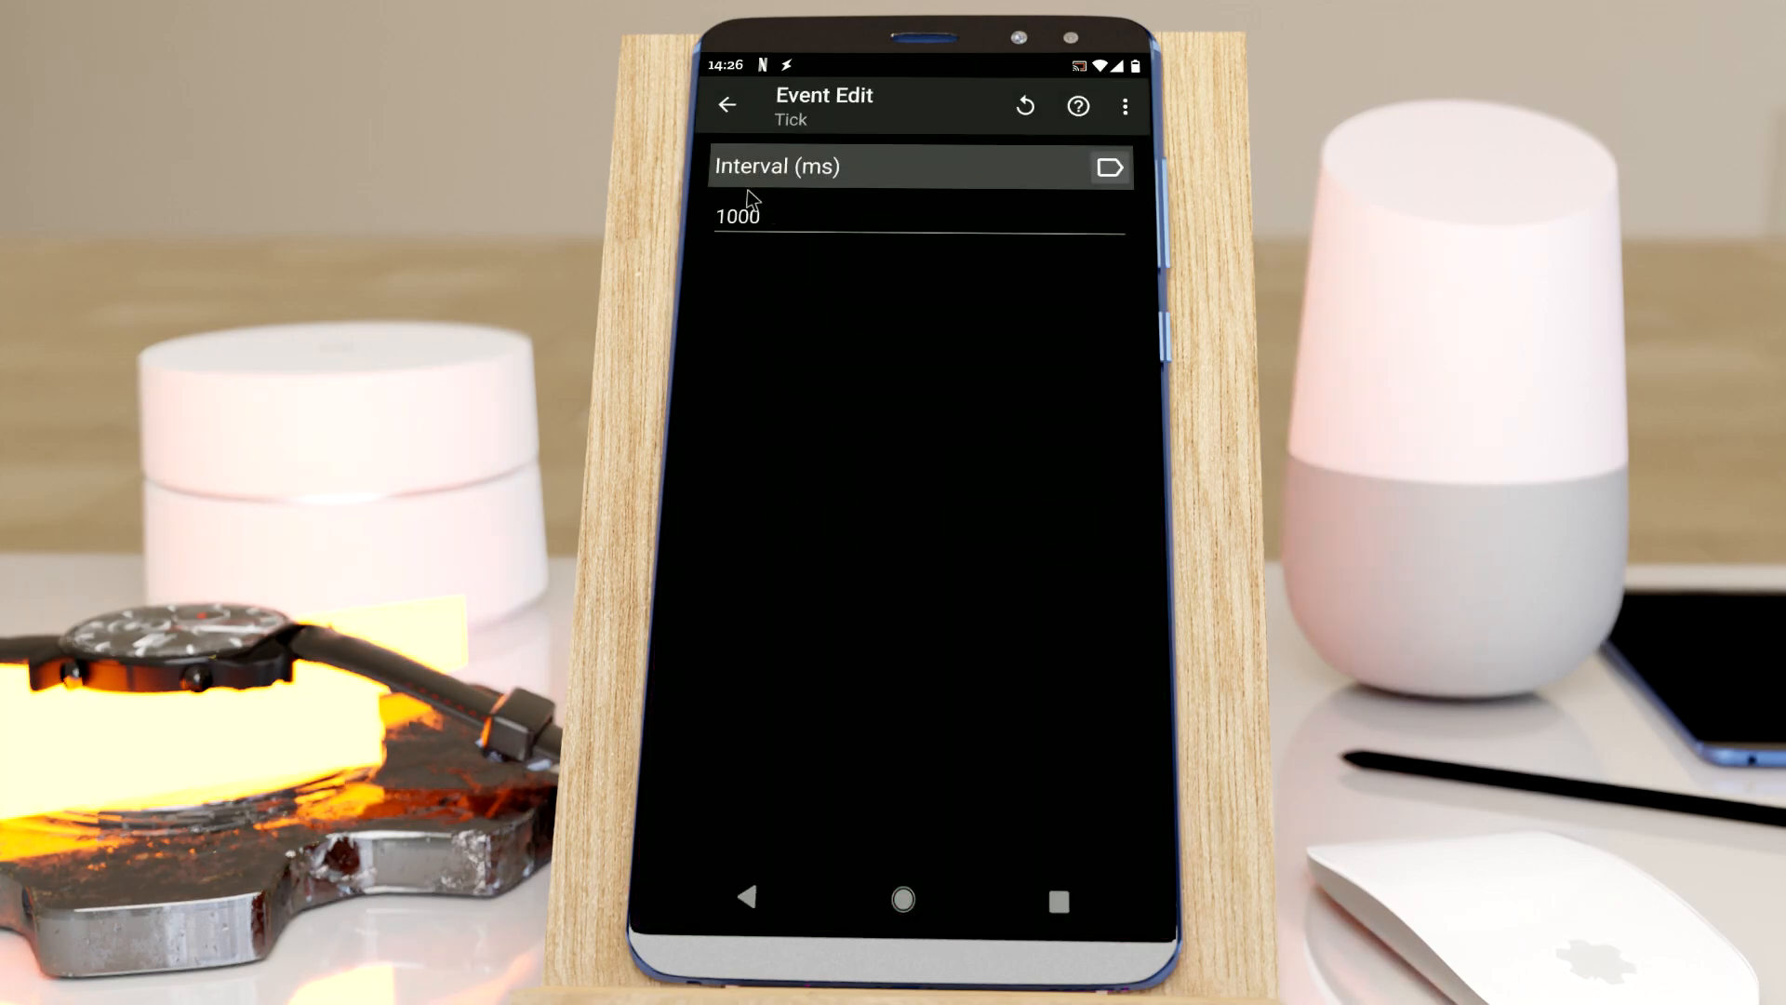
click(737, 217)
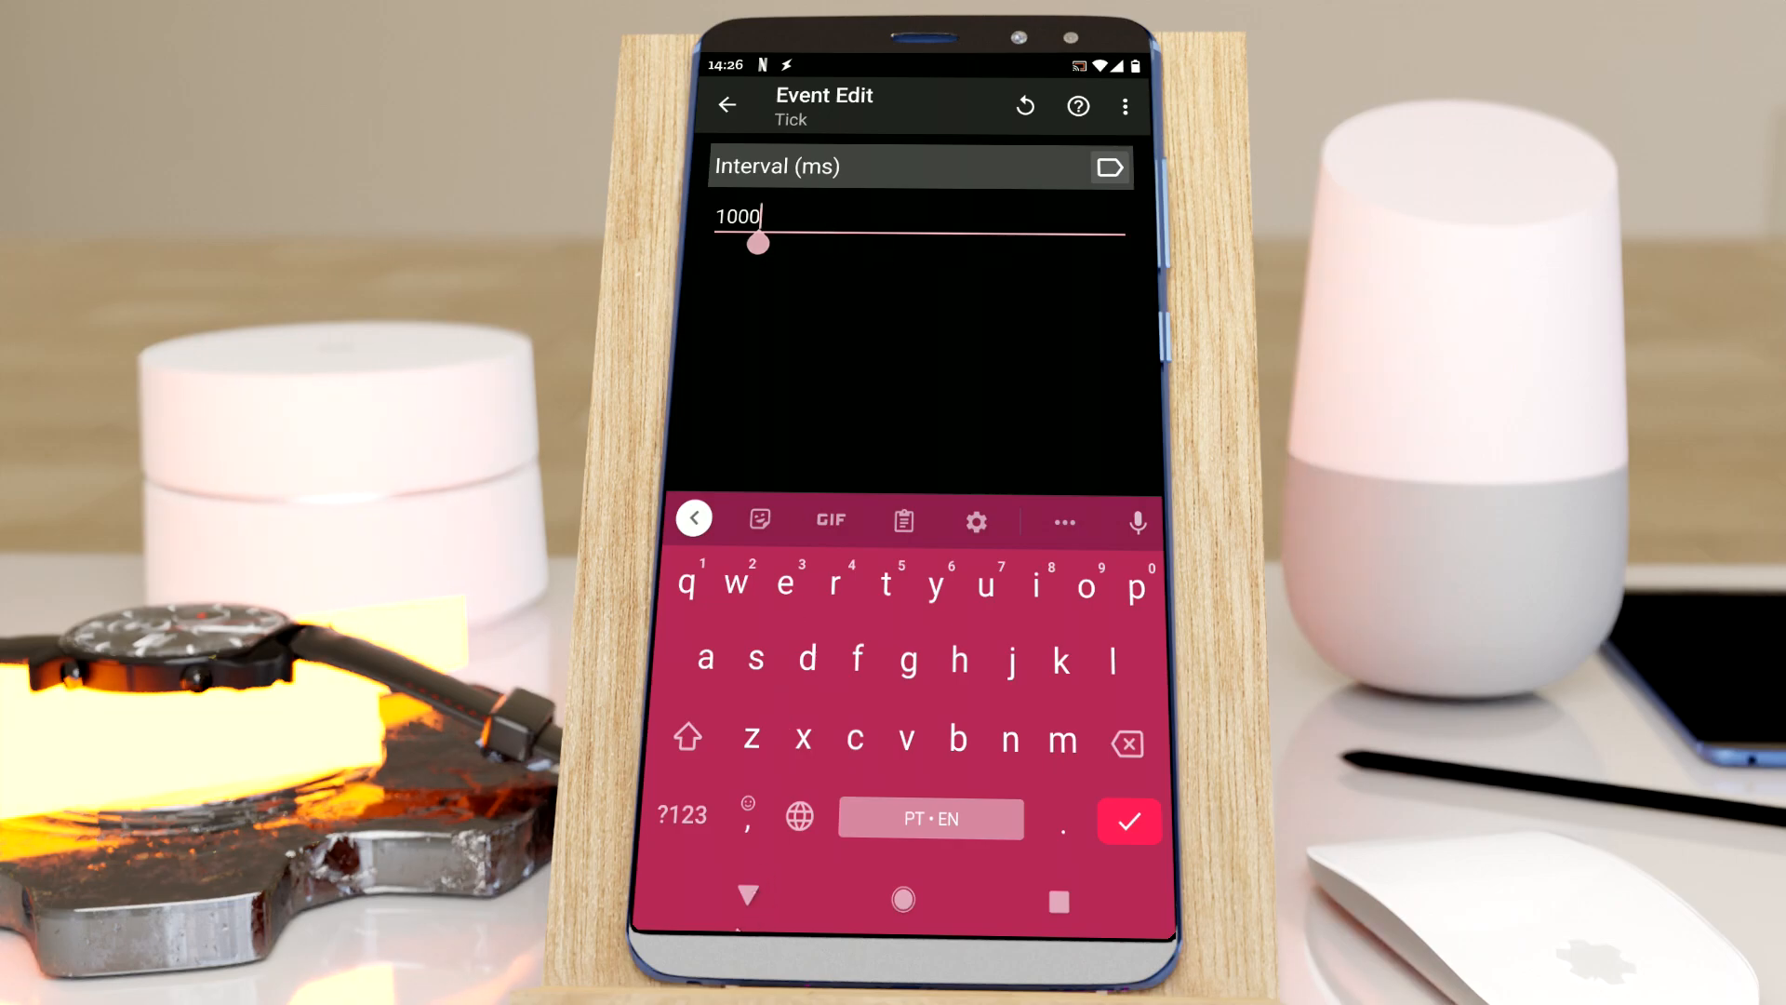
click(754, 912)
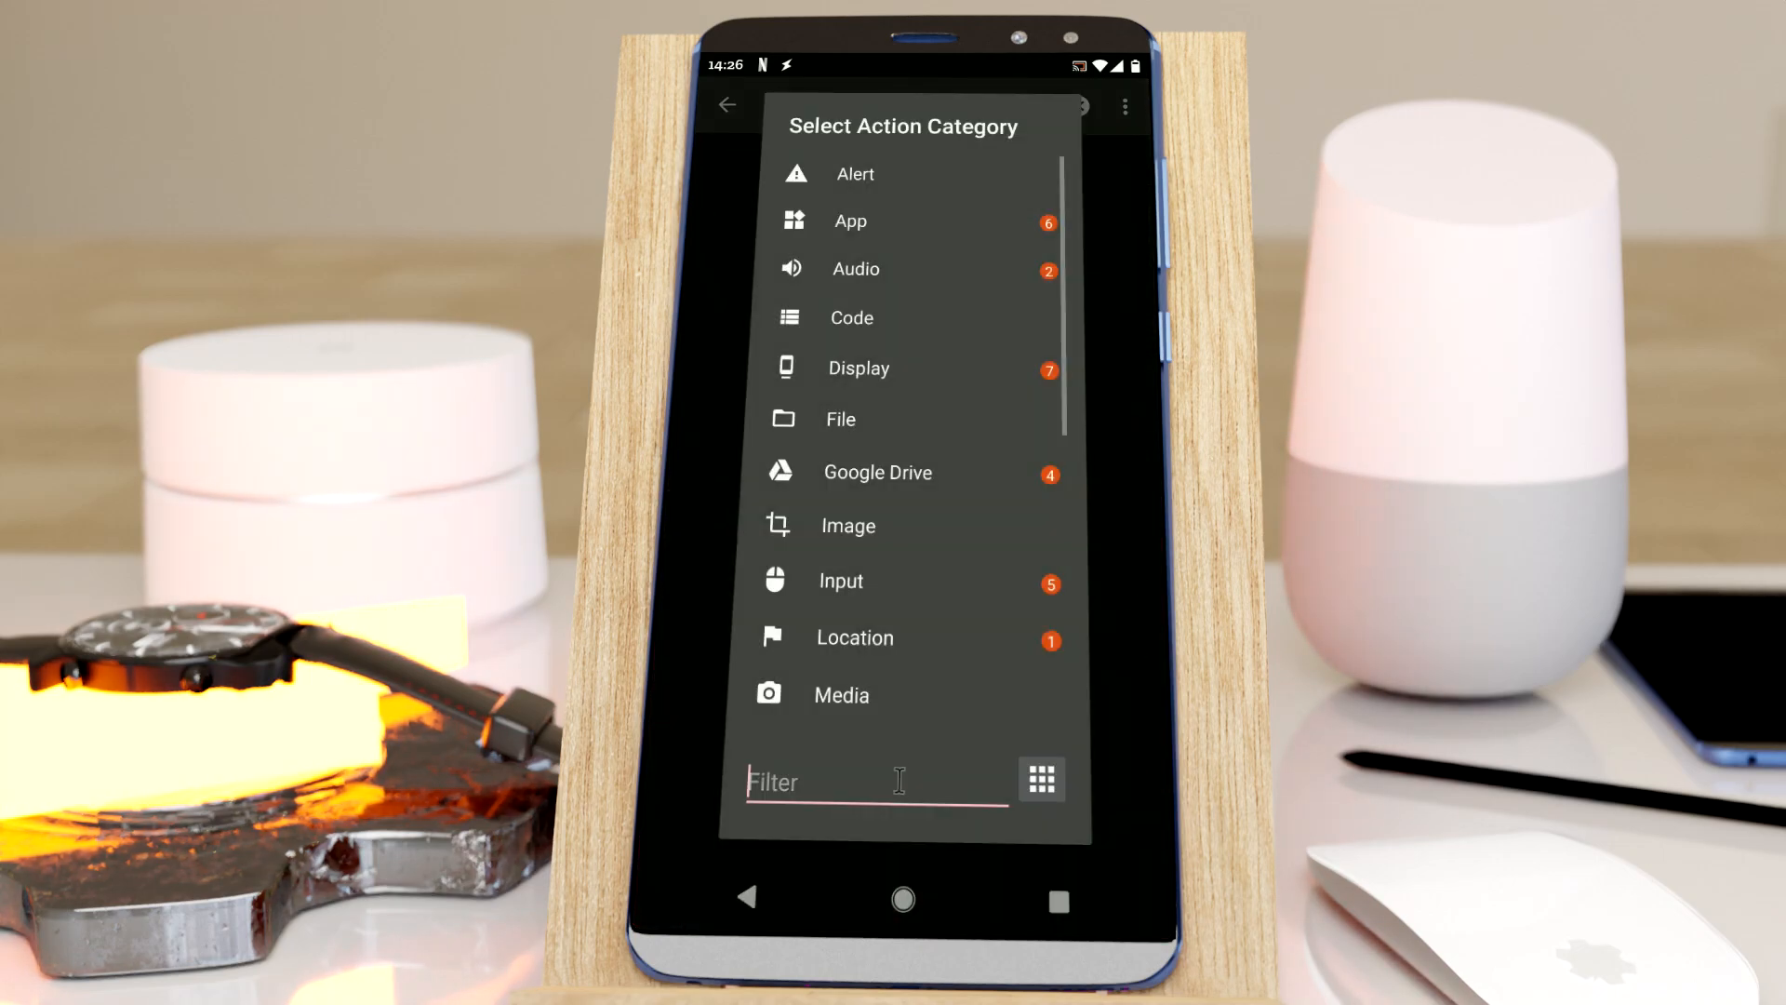
Step: Add a Notify action titled 'Tick' with %TIMEMS as its text, and choose an icon
text(not)
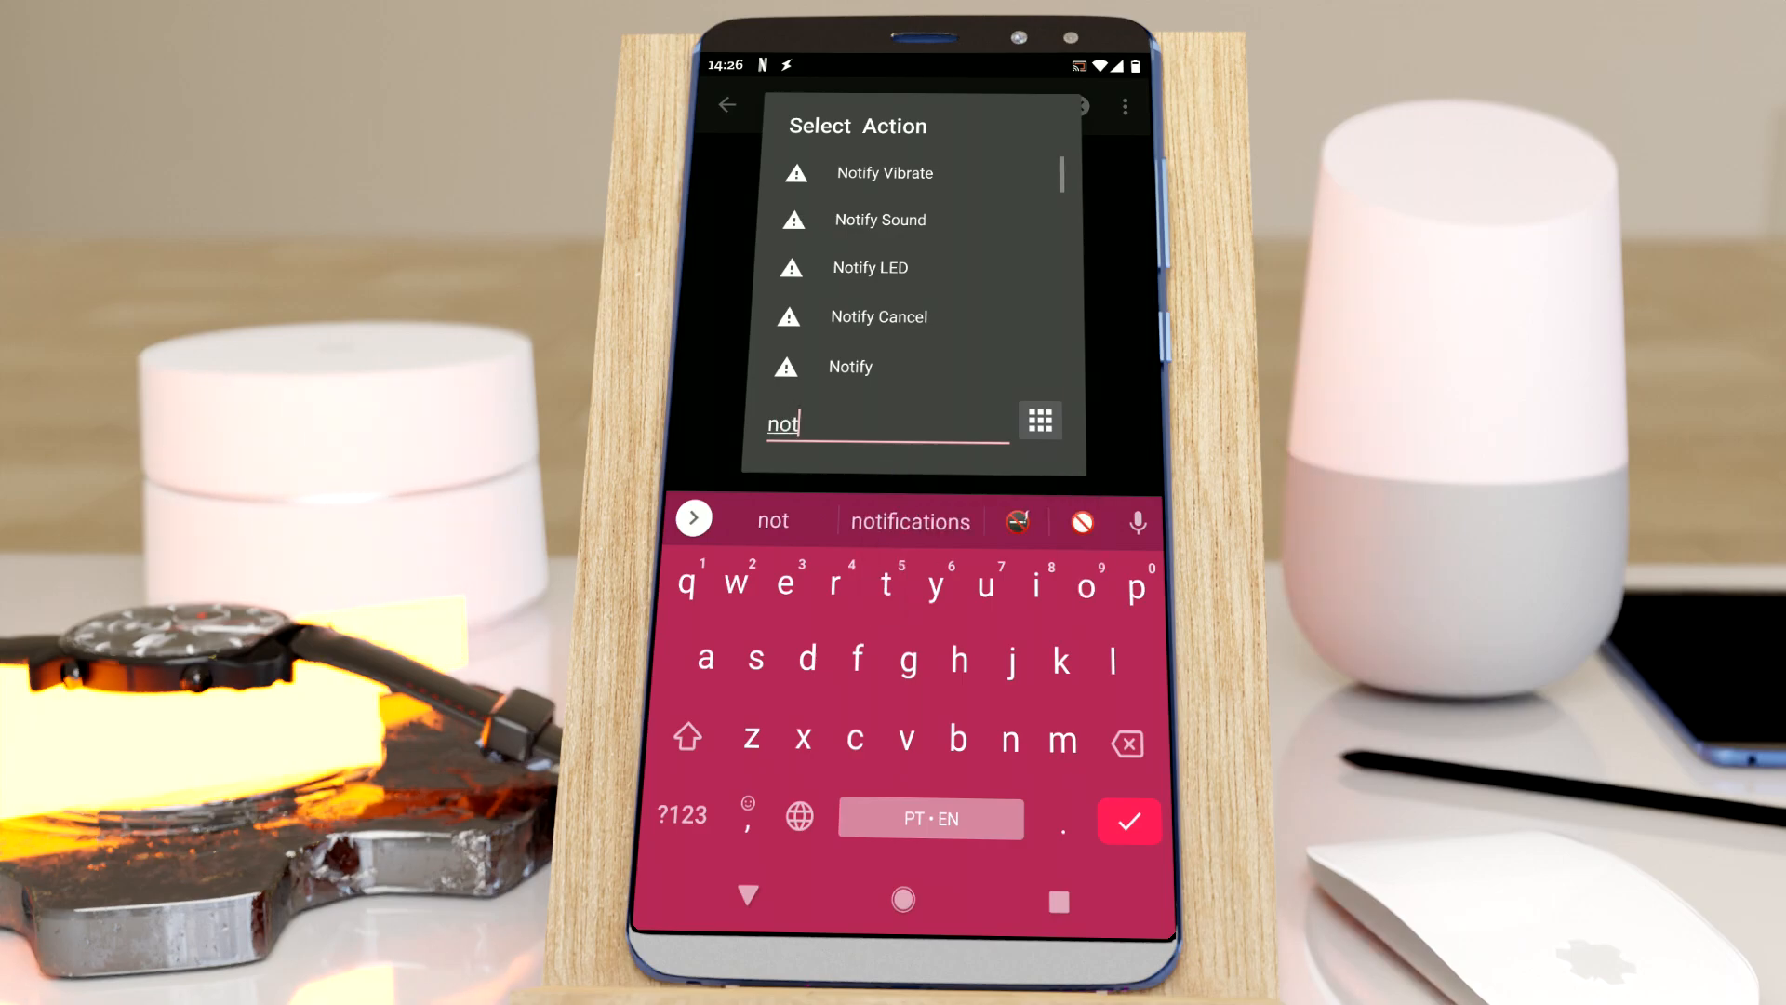
click(851, 366)
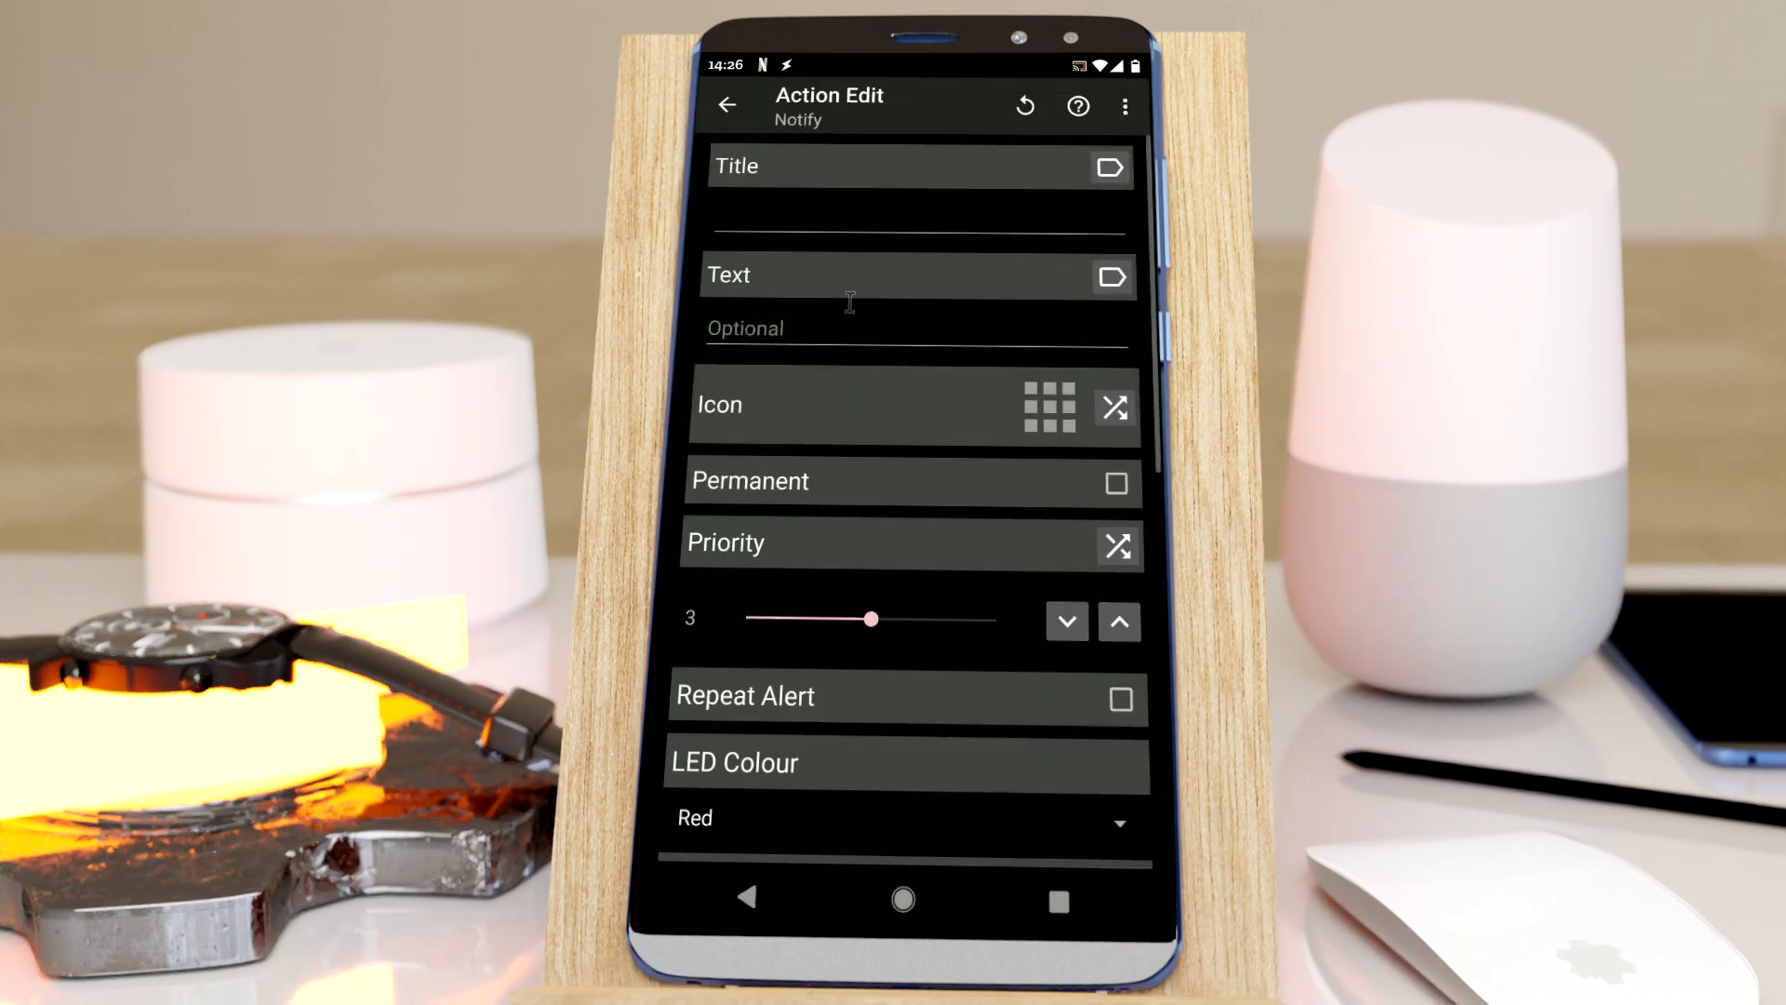
text(Rick)
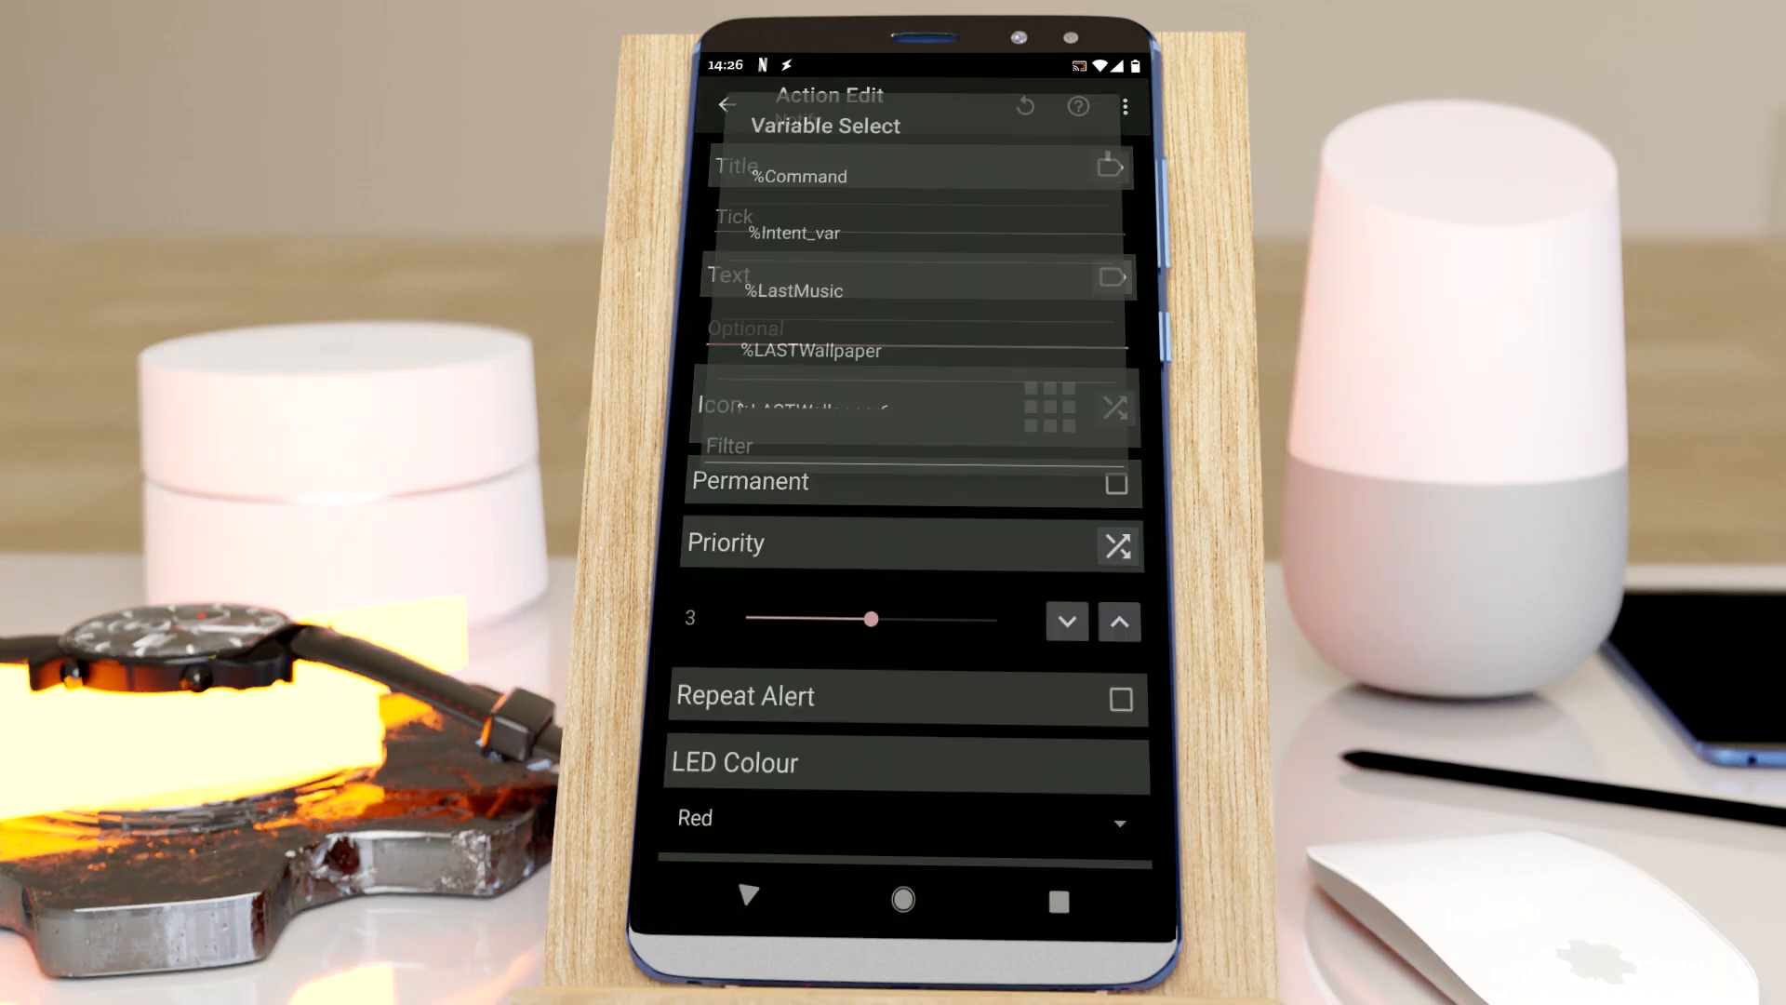
text(time mil)
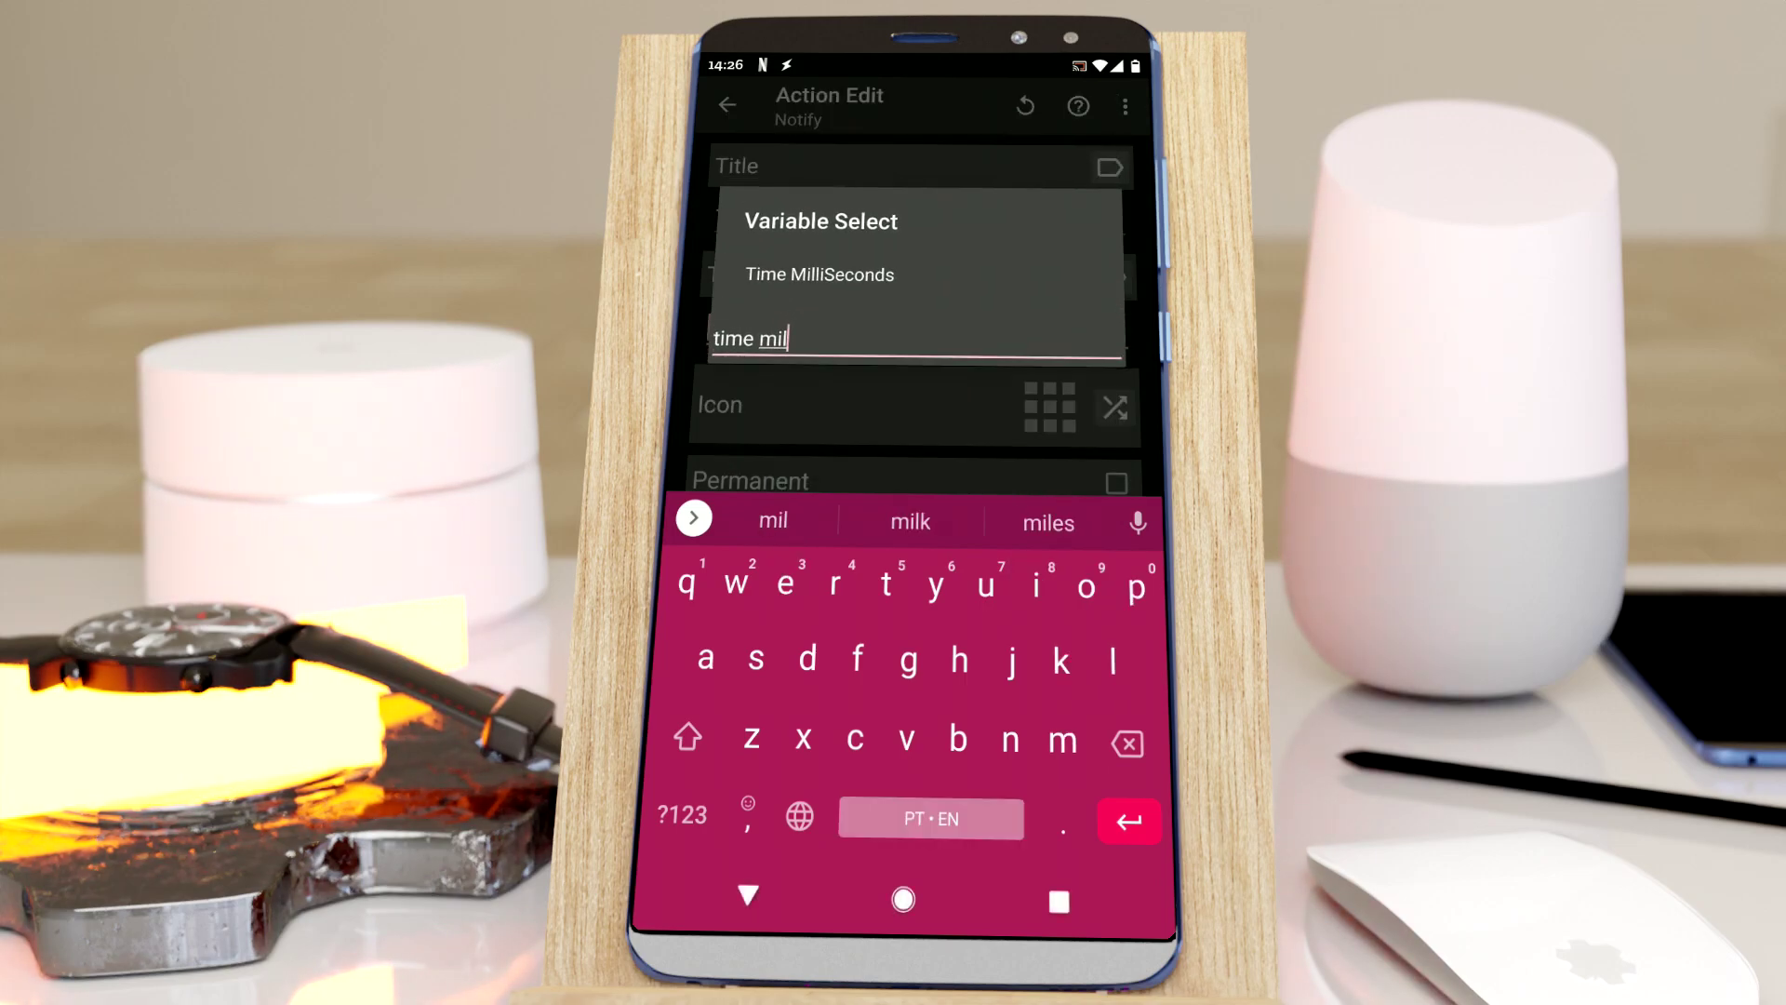
click(820, 273)
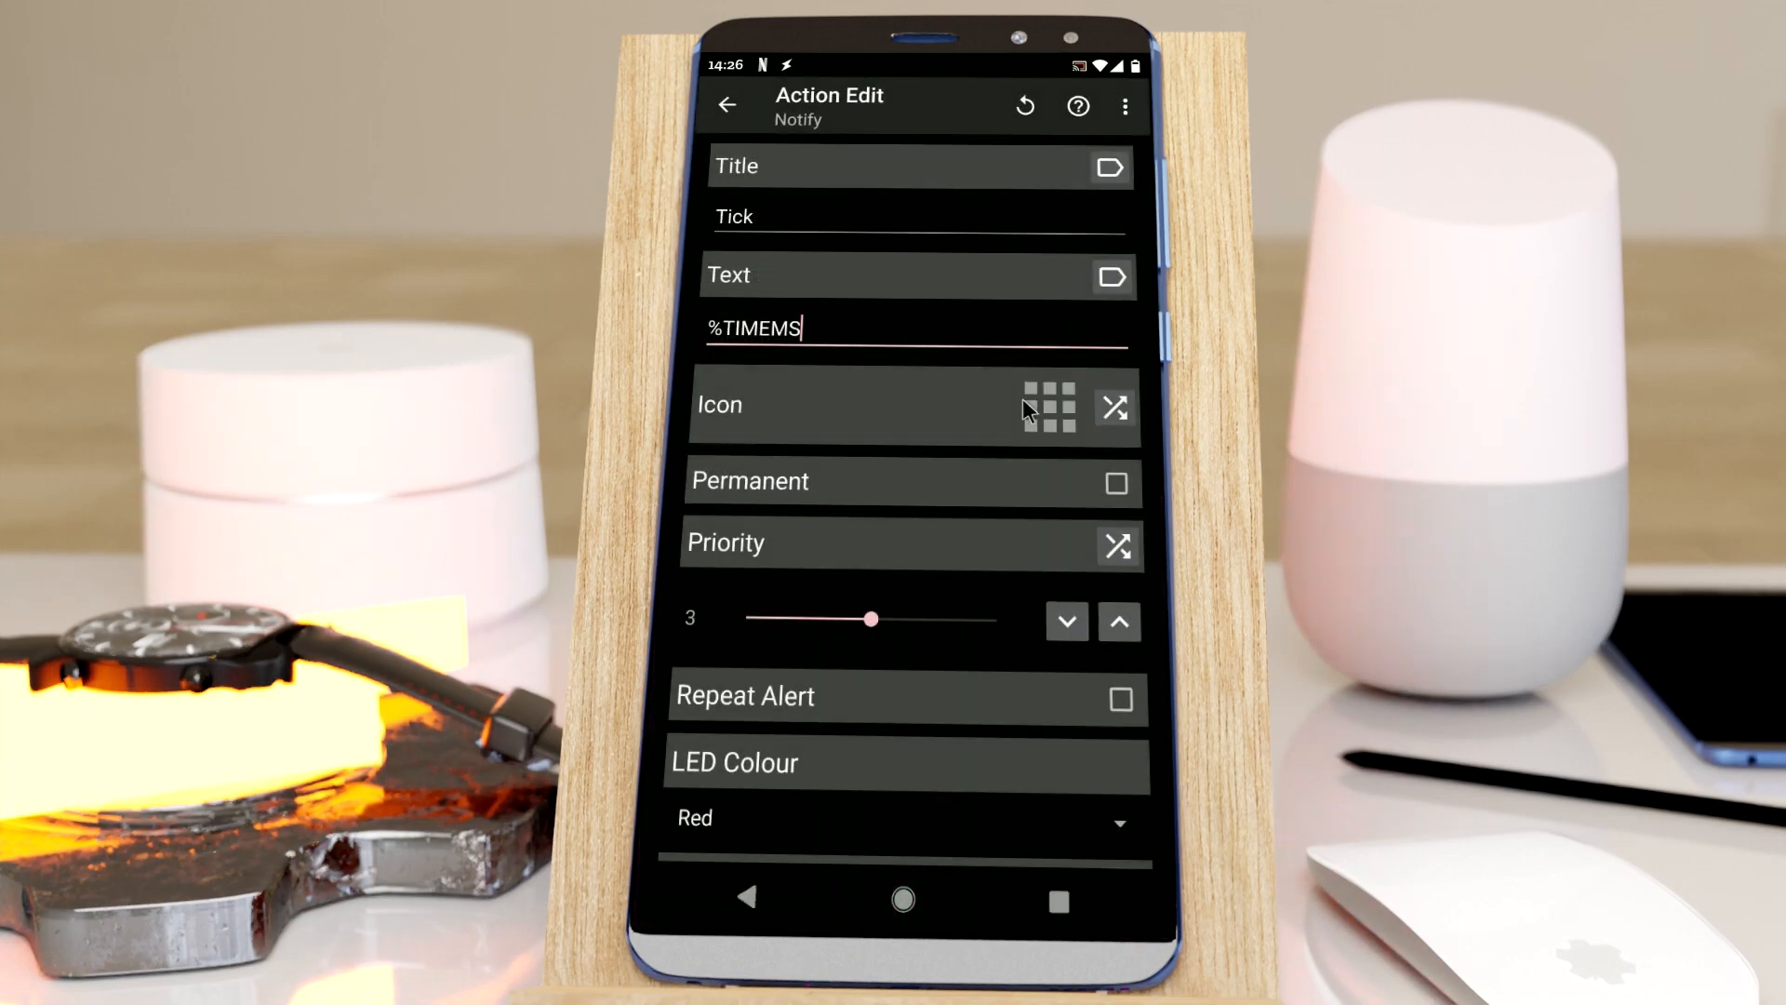
click(1054, 408)
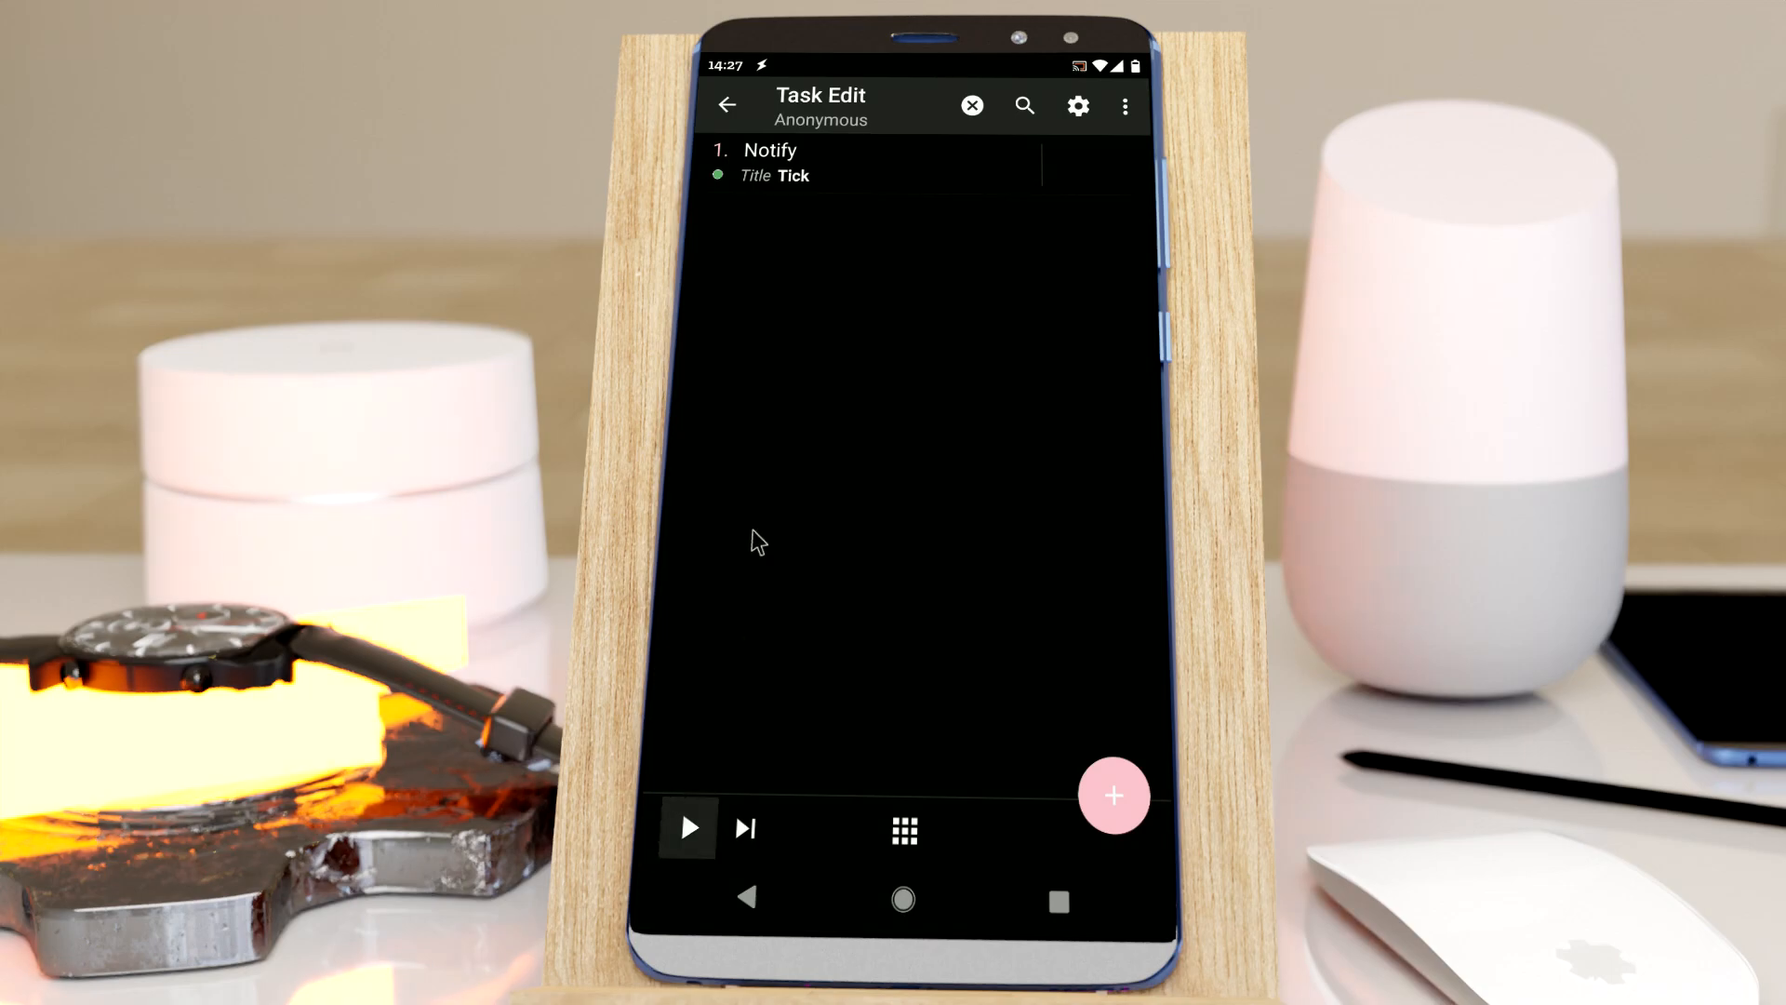
Step: Leave the task editor, naming the task Notify Tick and returning to the profile list
drag(912, 56, 912, 456)
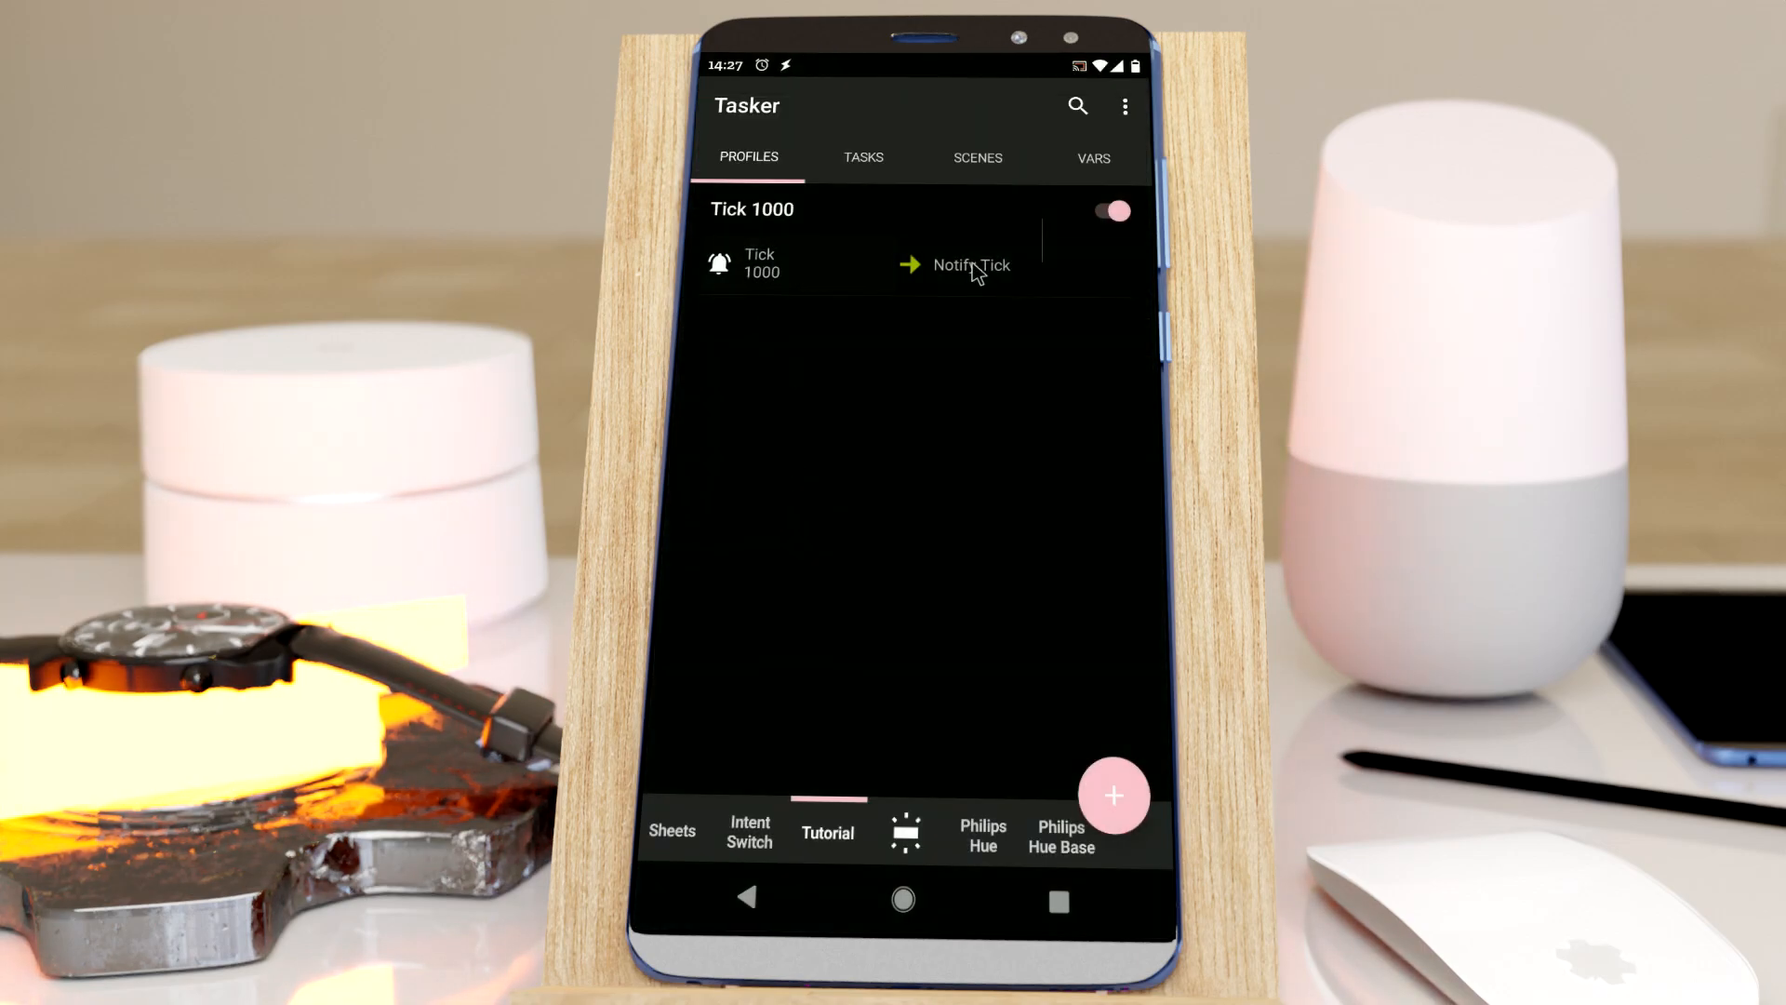
Step: Put %Tick in the Notify Tick title and set the Tick event interval to %Tick
click(963, 265)
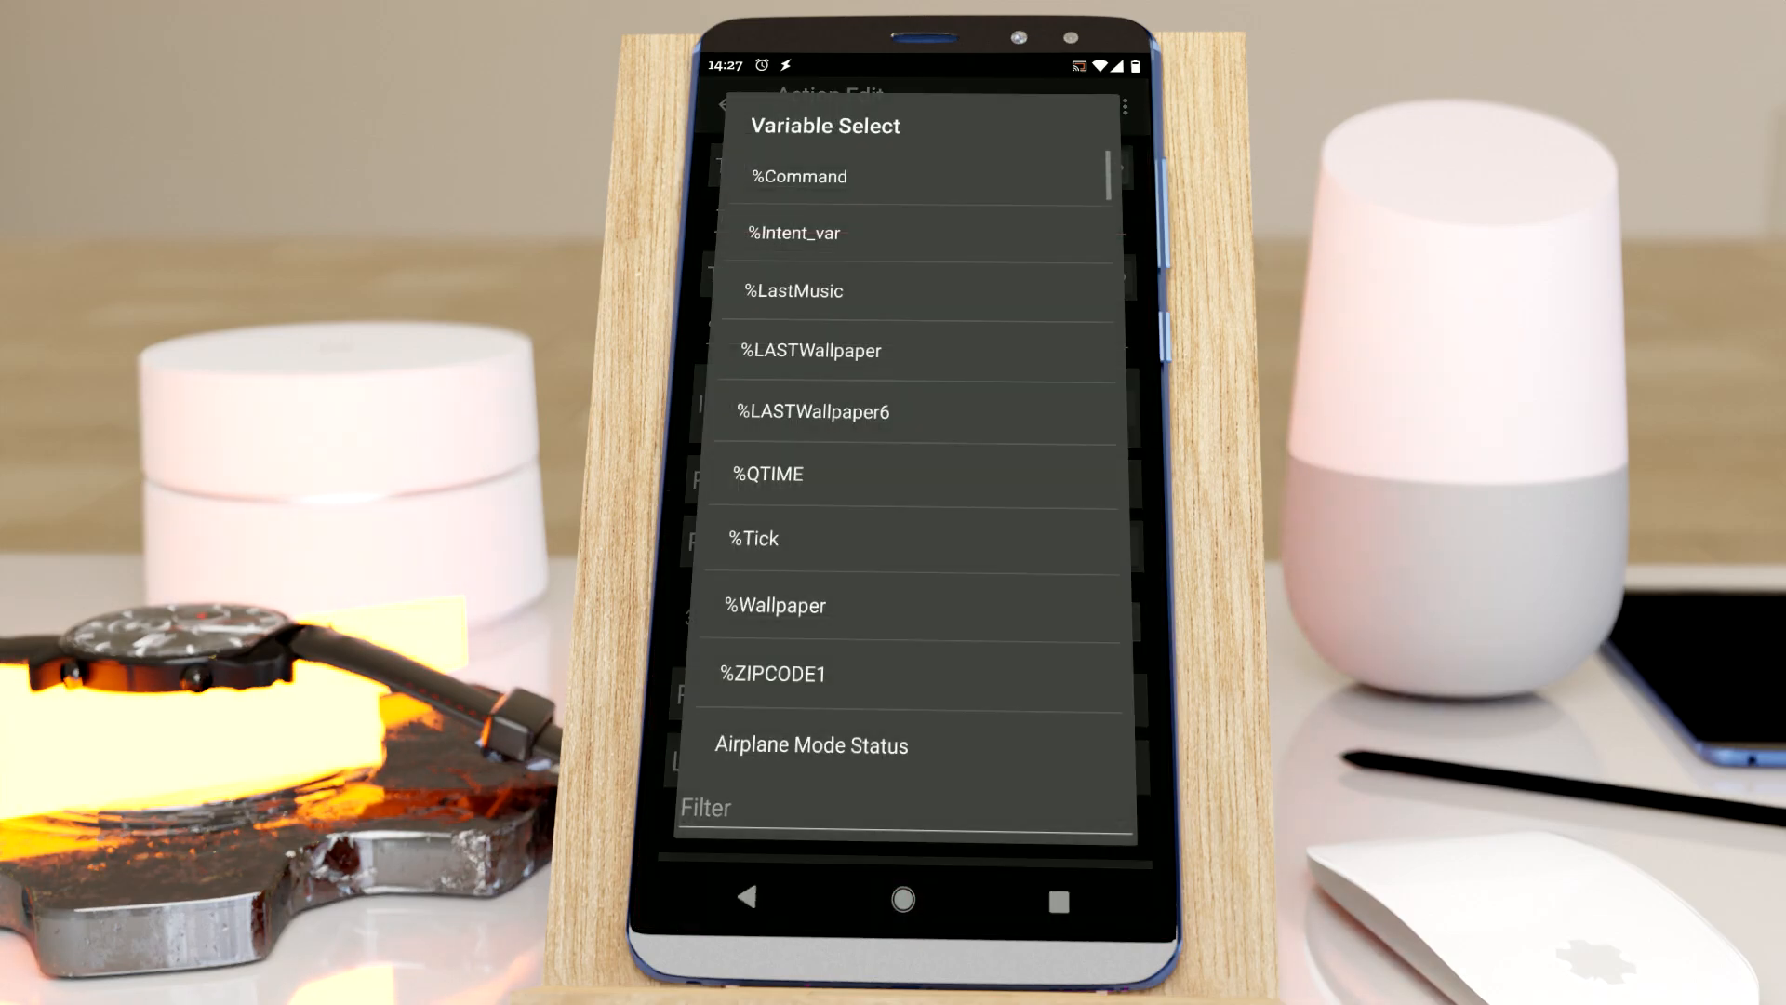
click(755, 537)
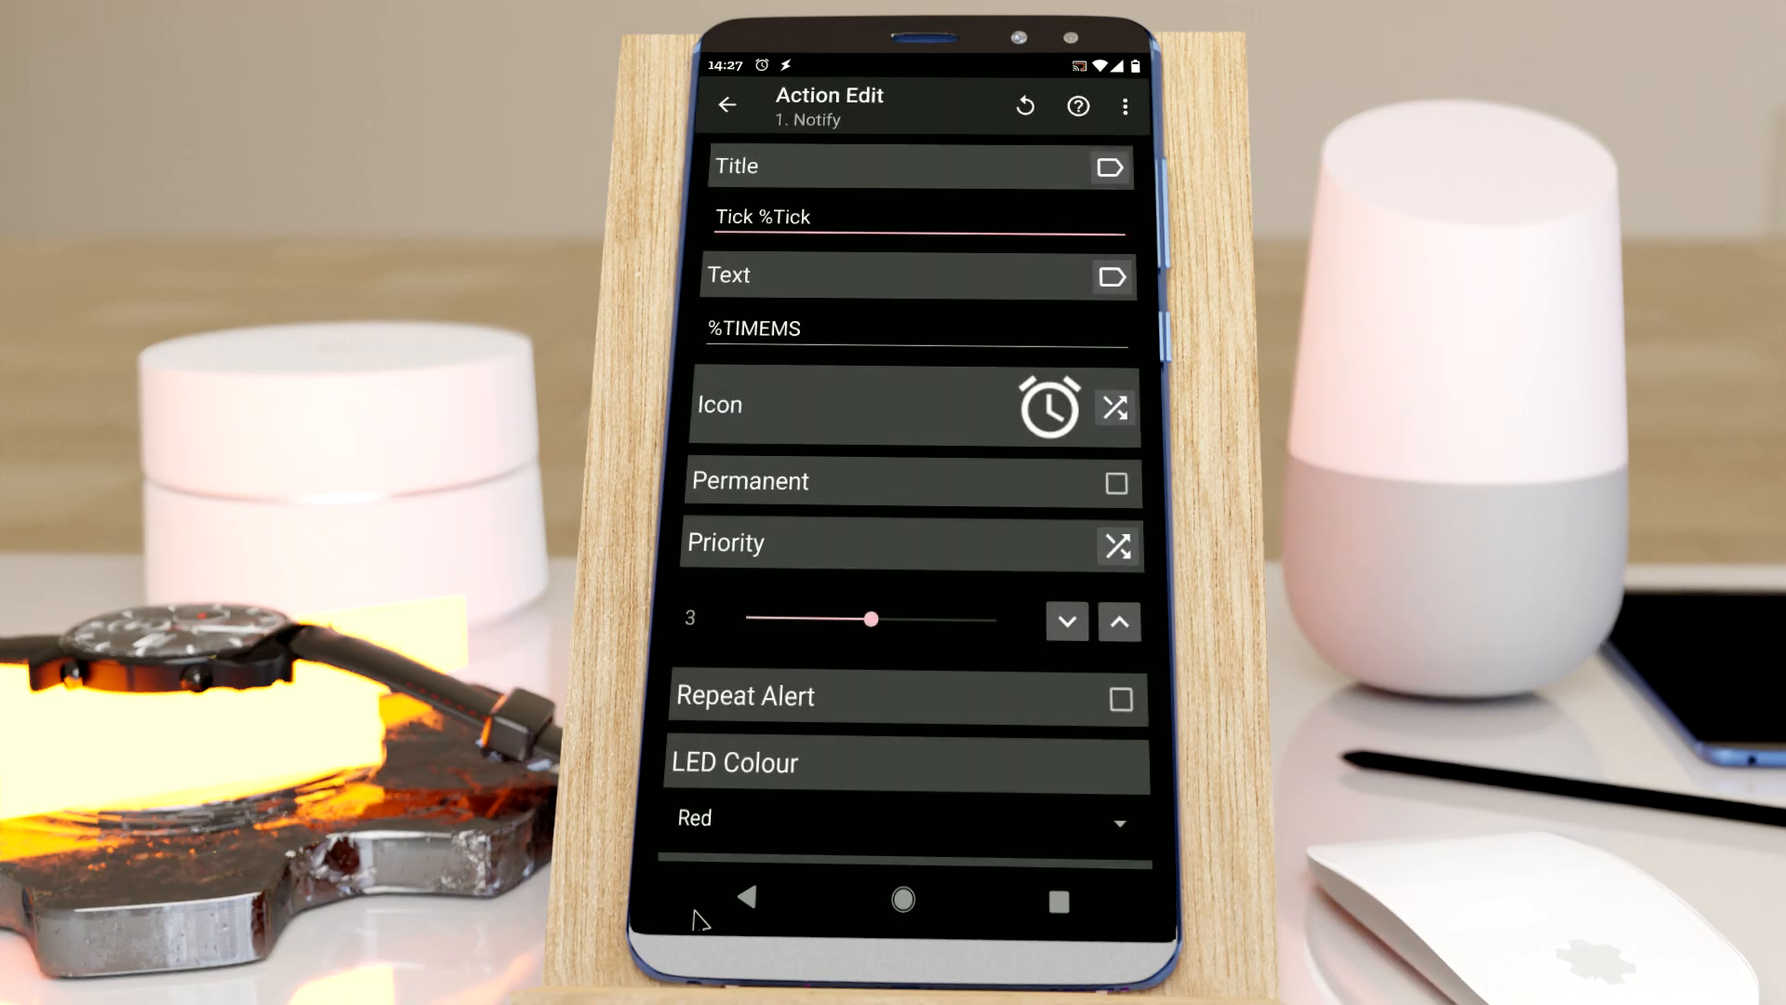
click(730, 102)
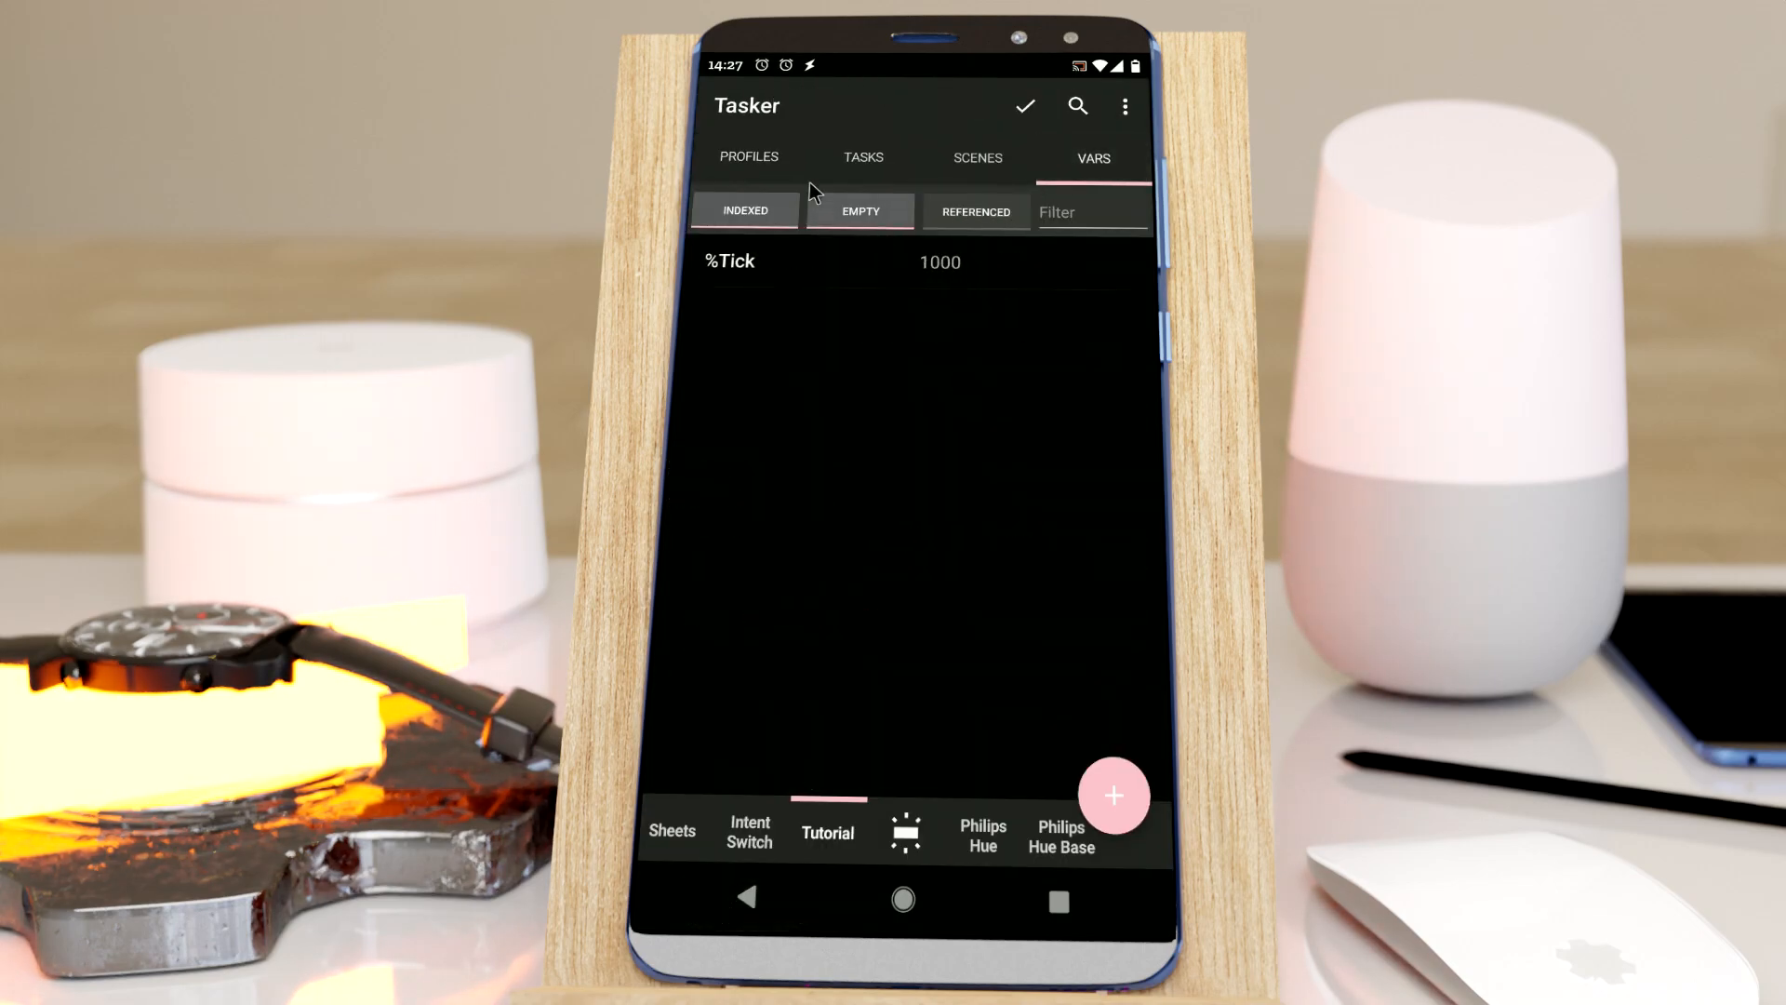
click(749, 157)
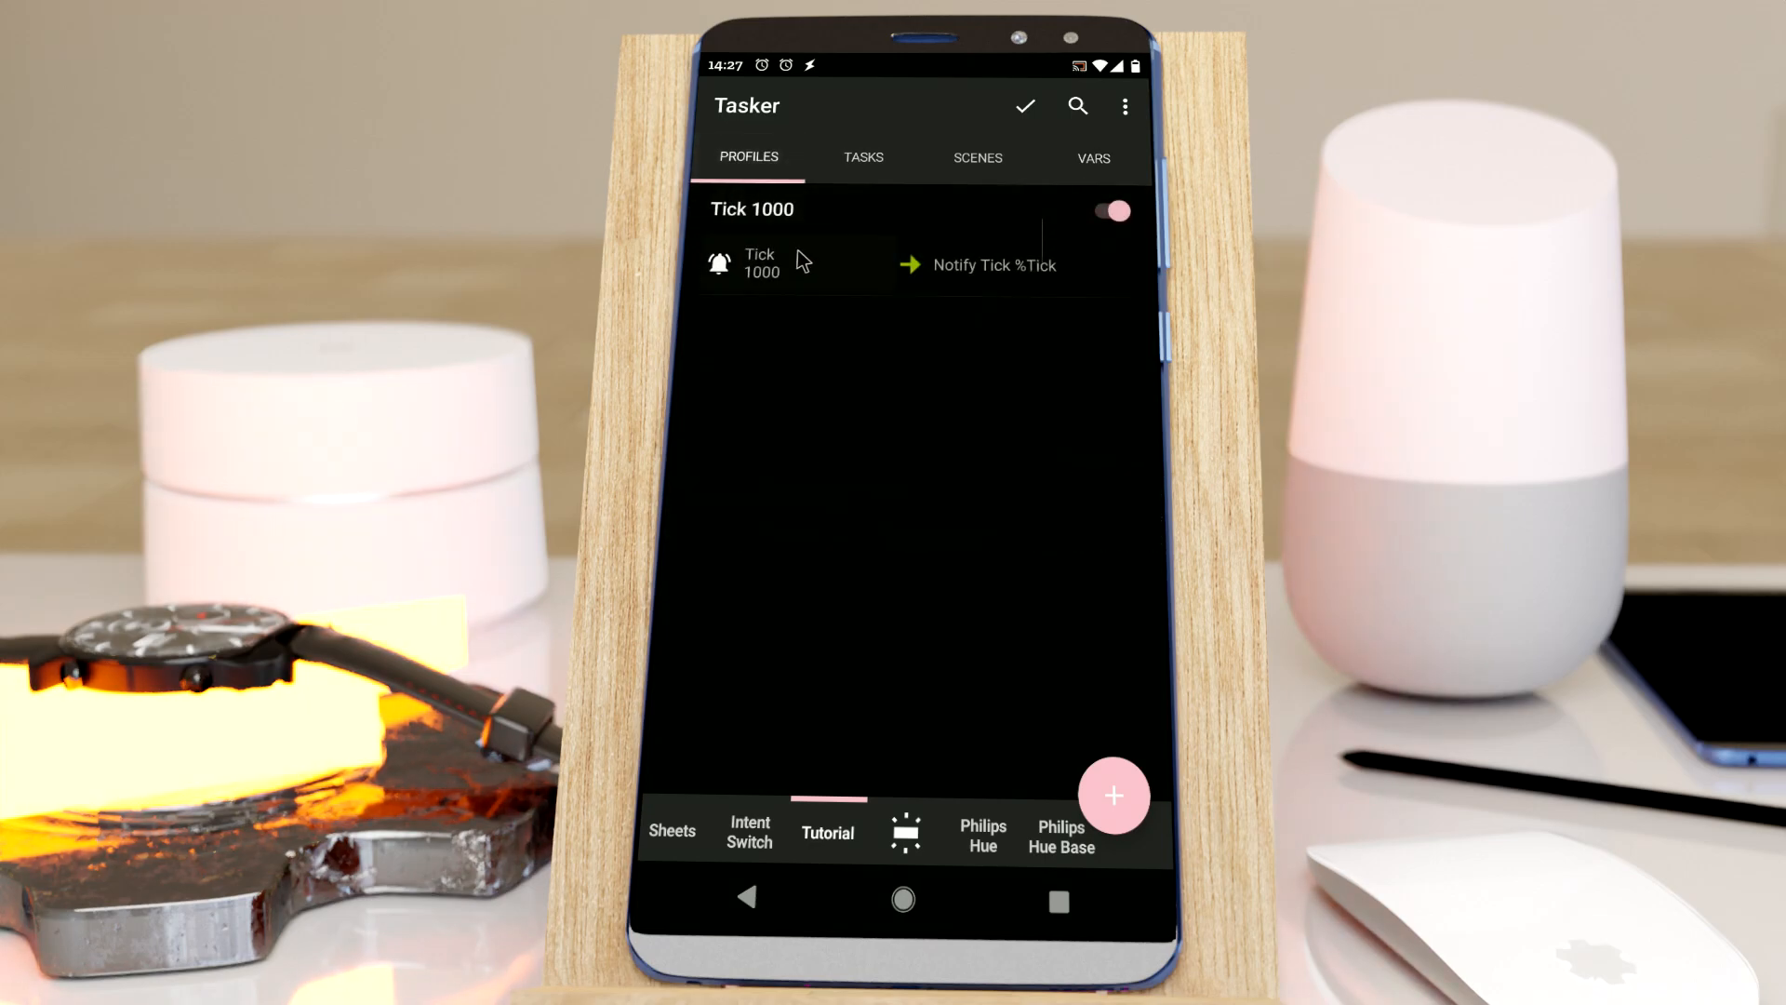
click(759, 264)
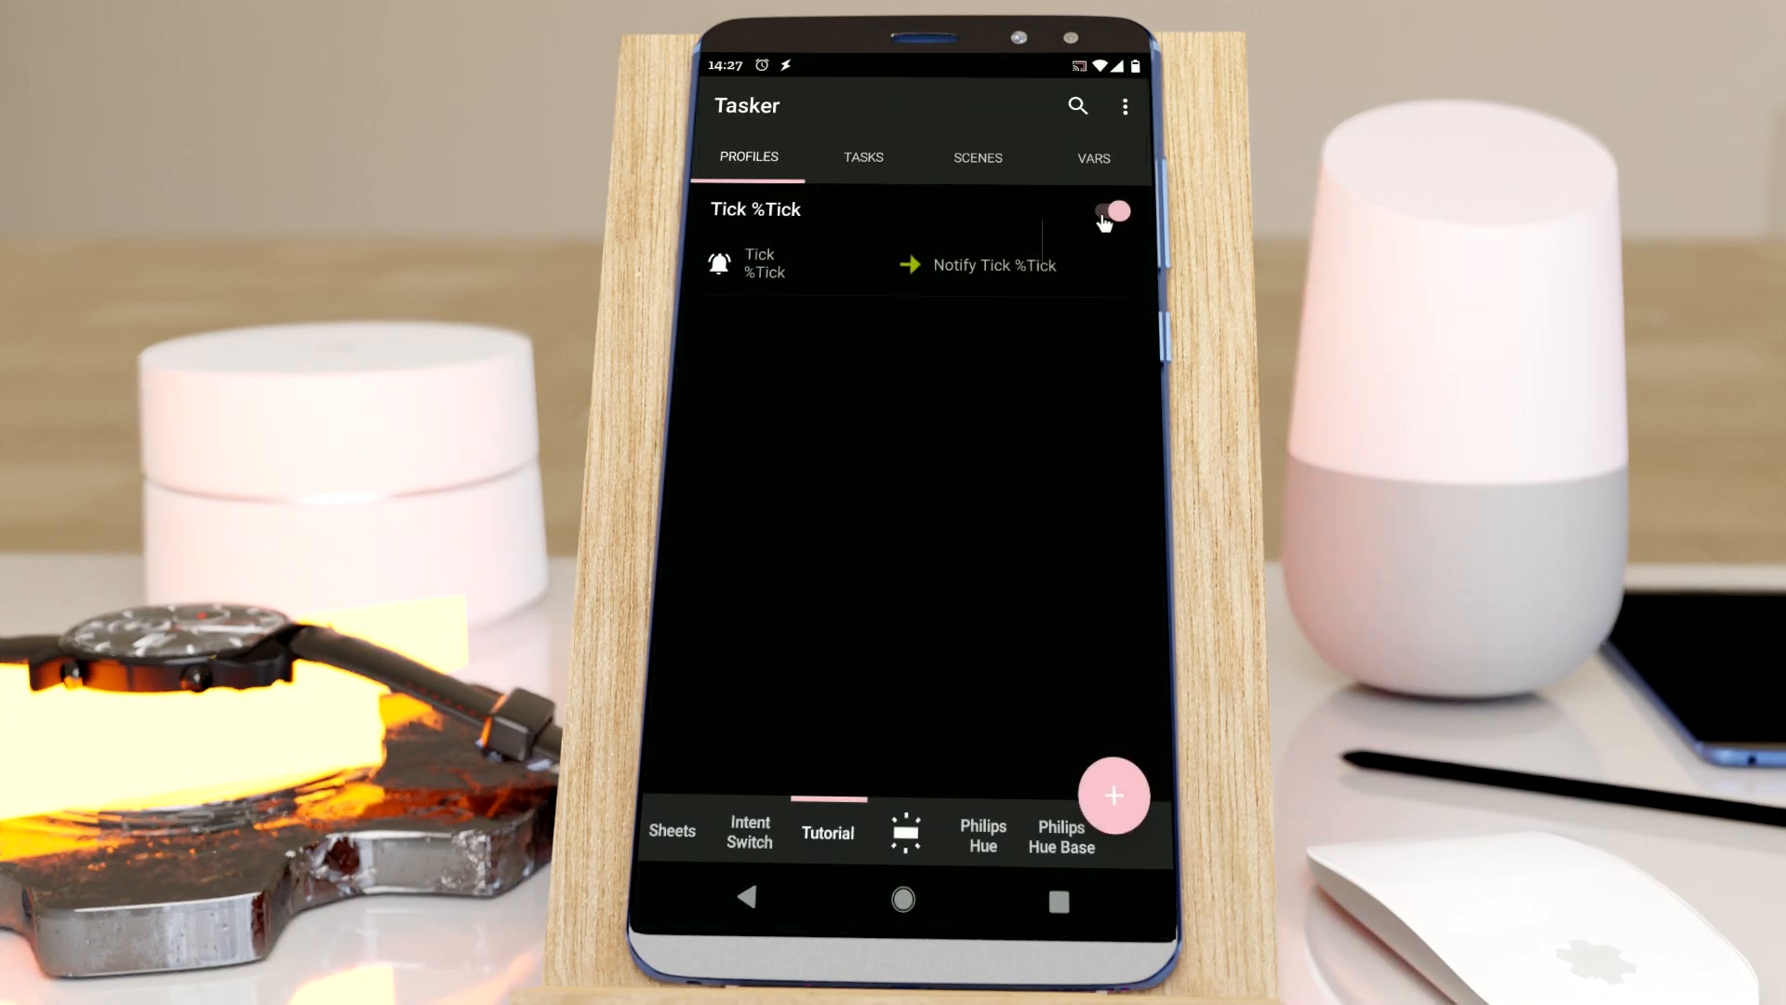
Step: Disable Tick %Tick, set the %Tick variable to 3000, then re-enable the profile
click(1110, 211)
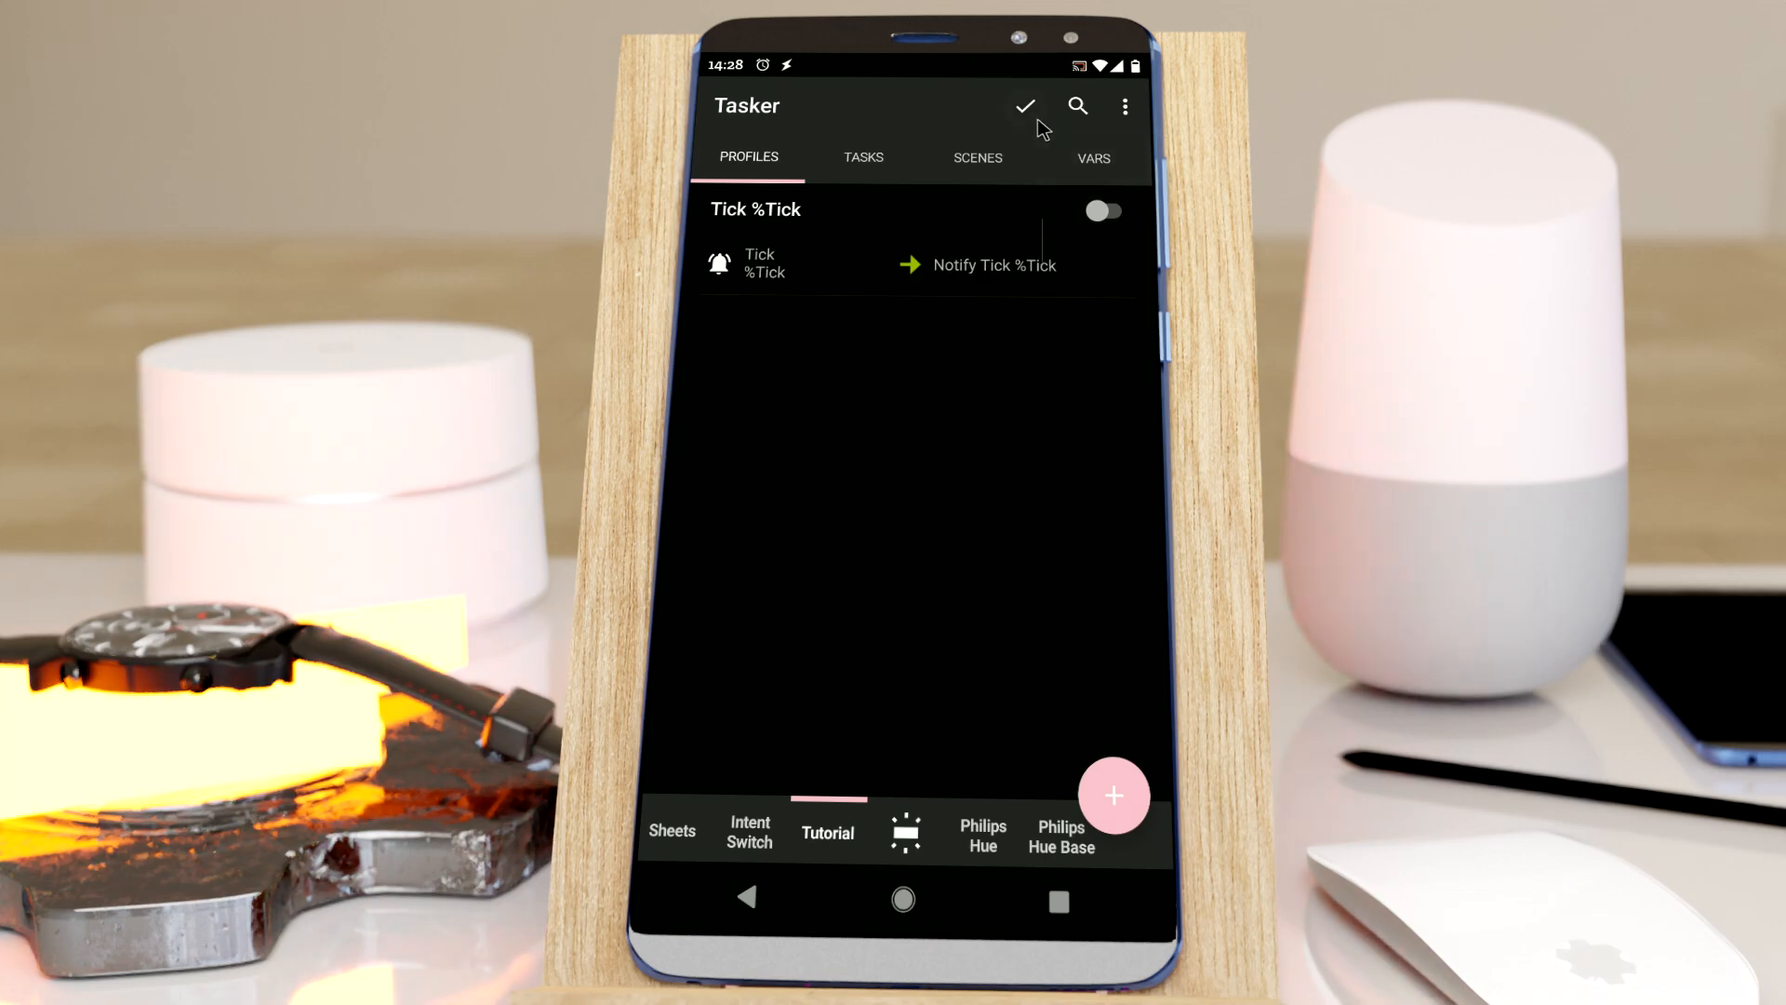
click(1094, 157)
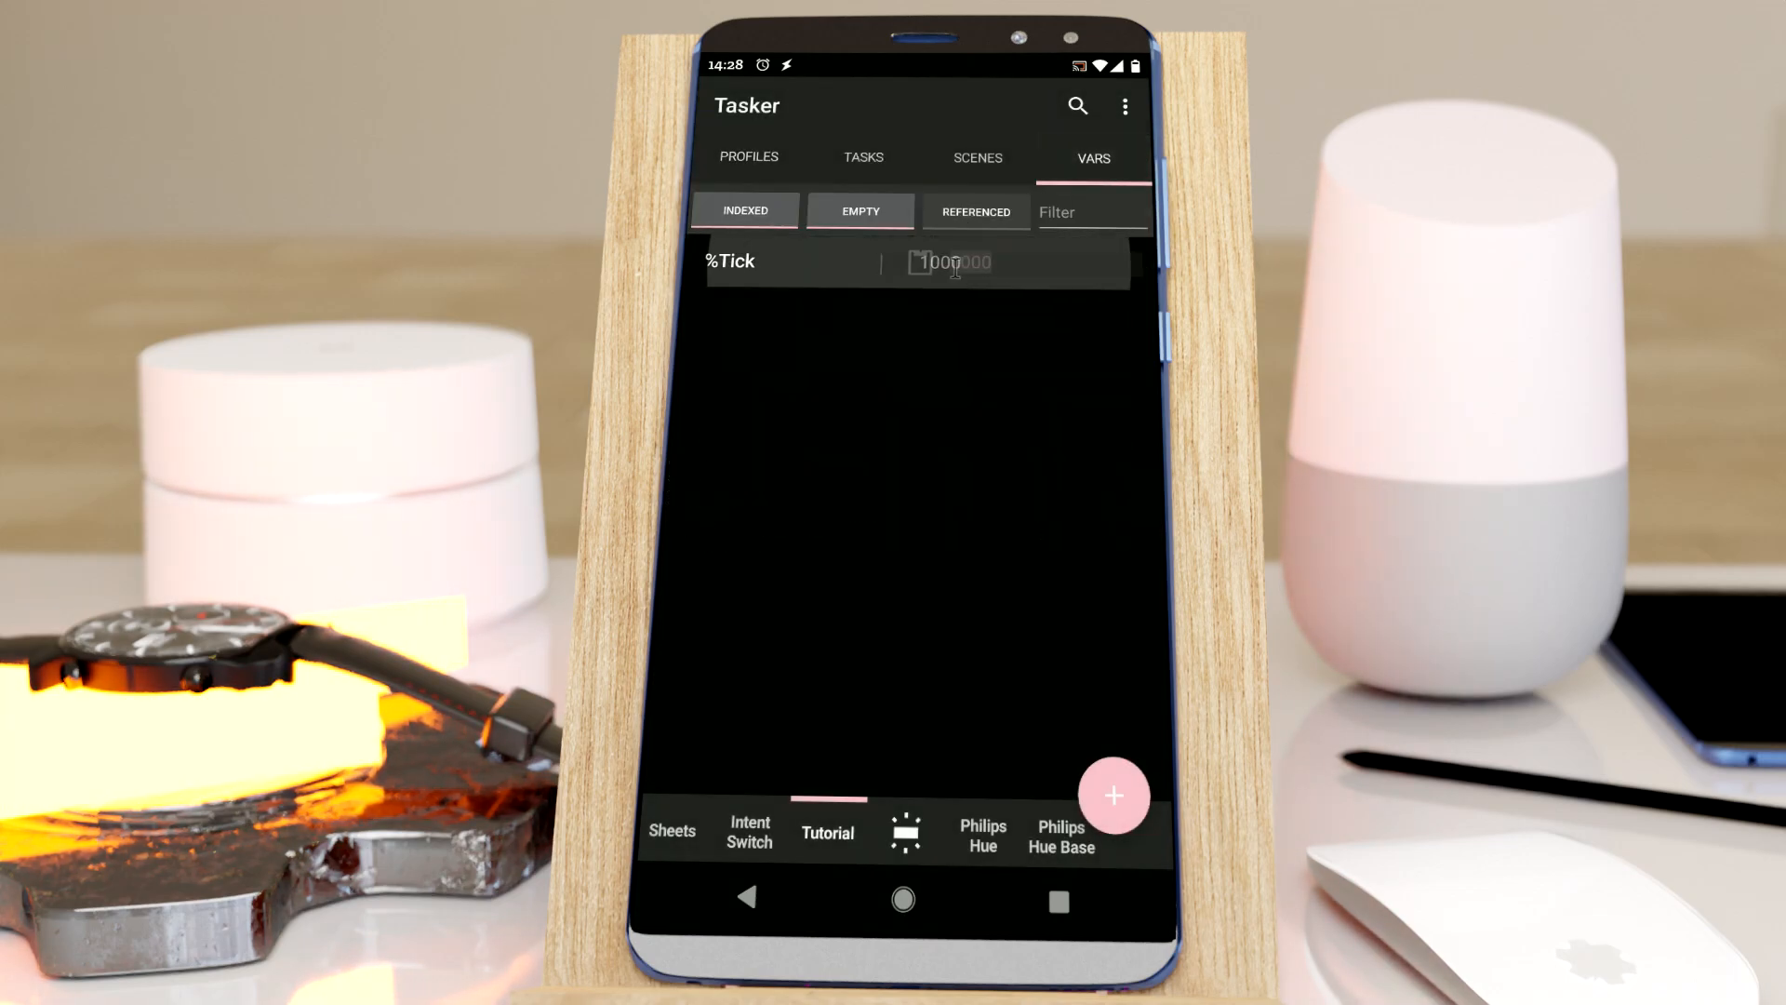
click(950, 263)
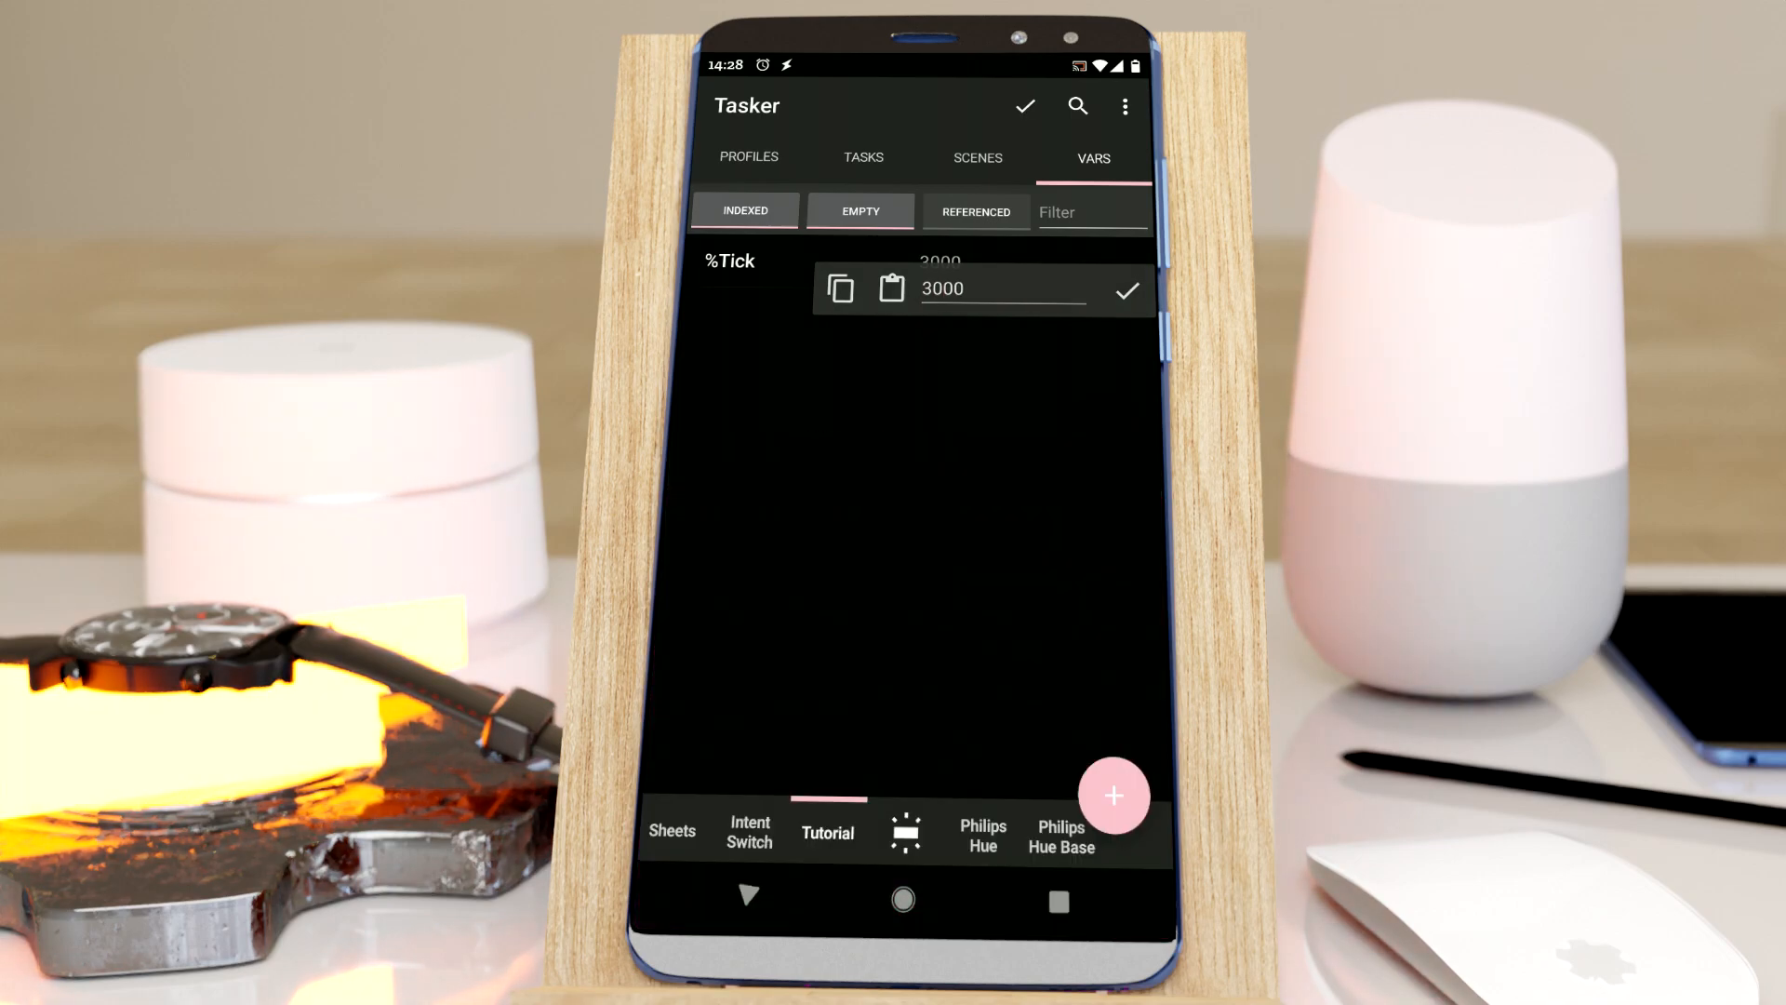
click(749, 157)
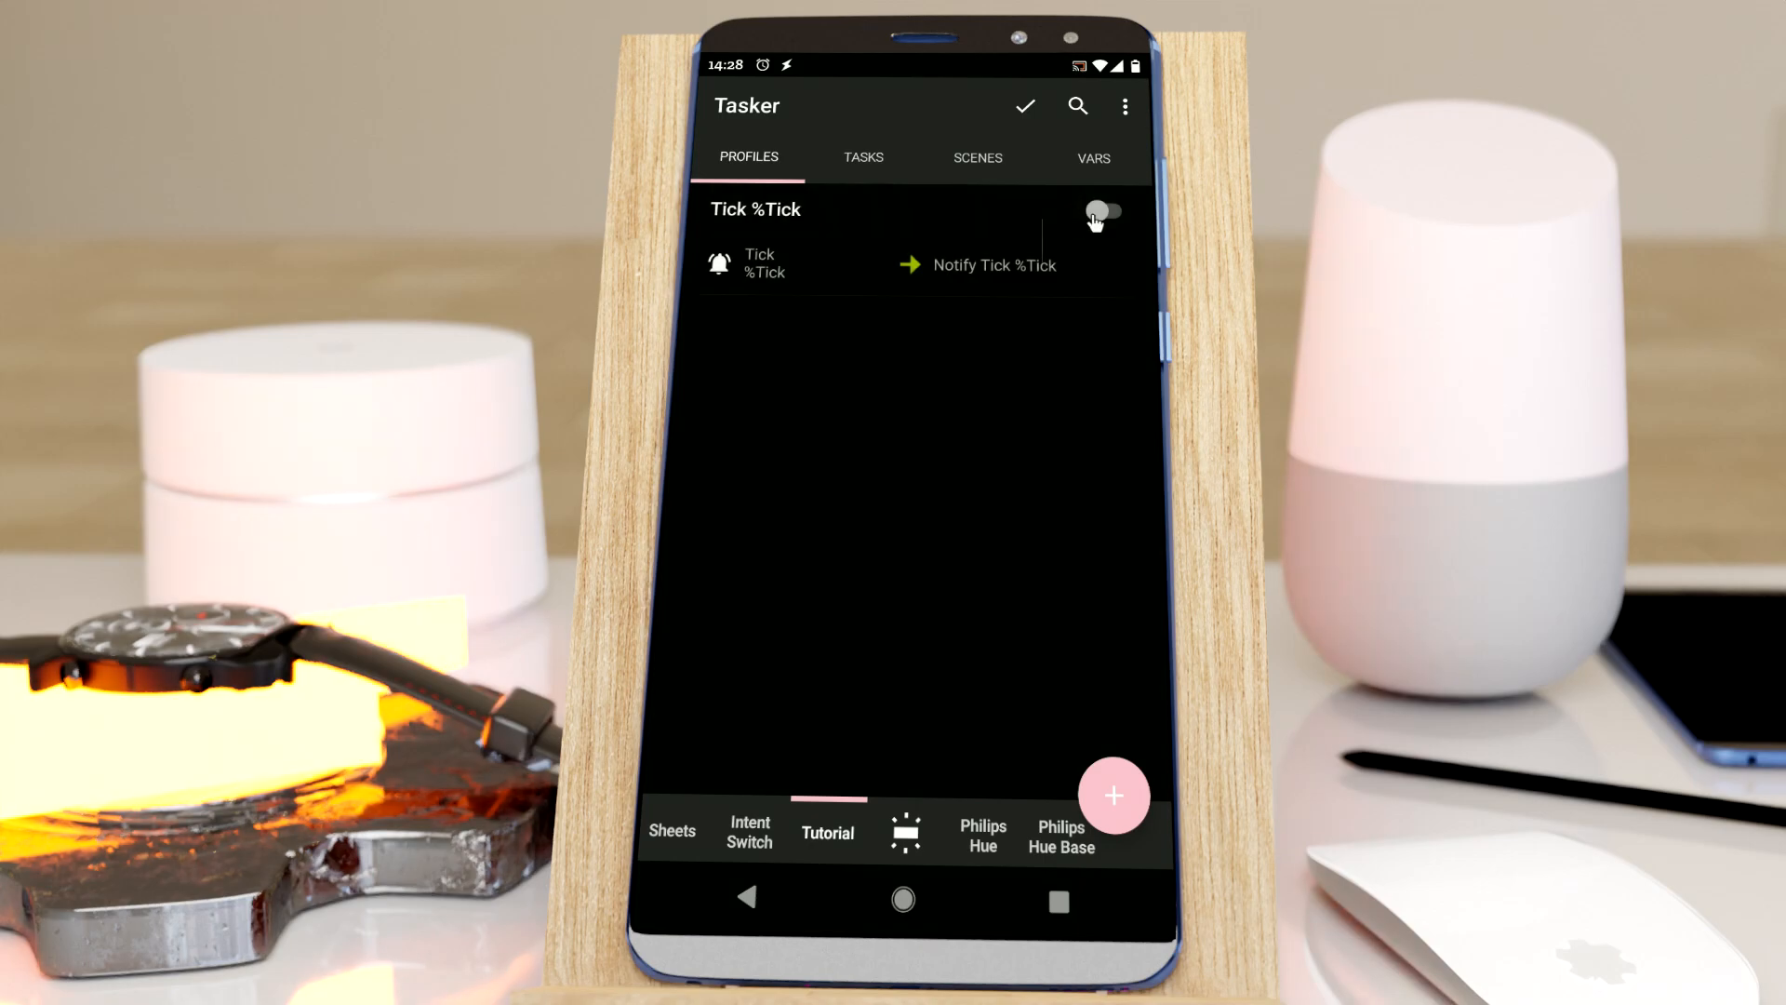
drag(919, 68, 918, 455)
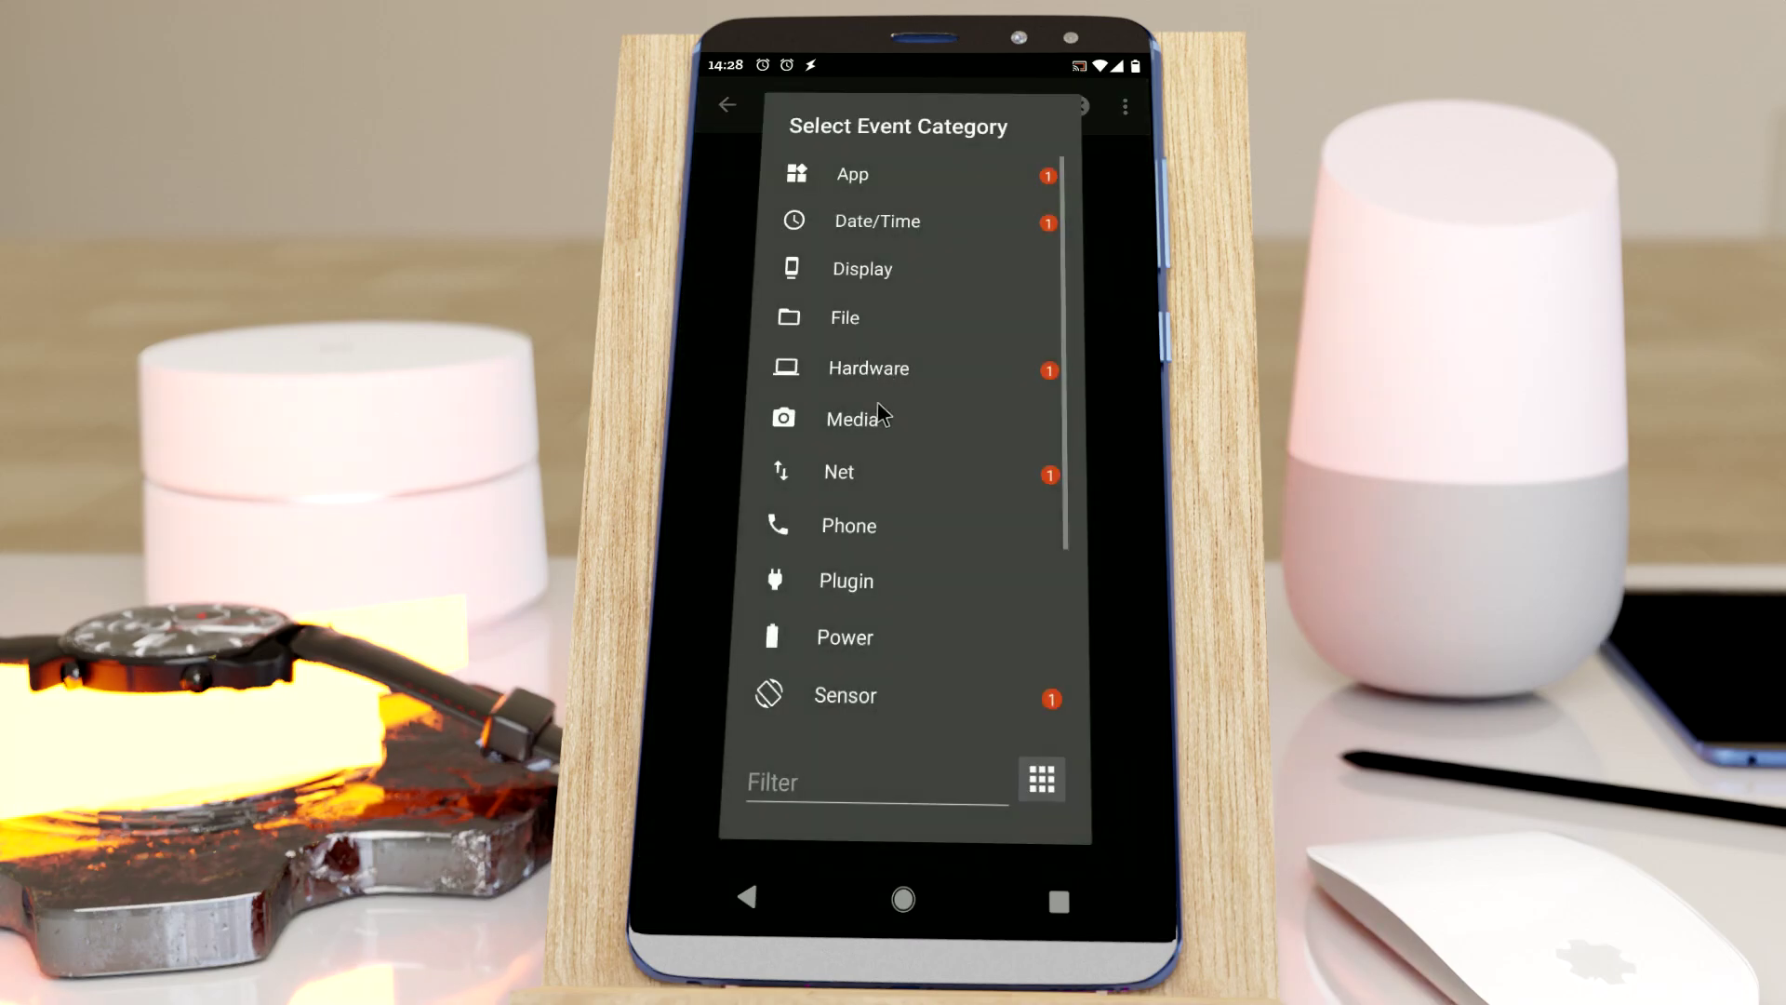
Step: Create a Tick 1000 profile from the Tick event, linked to Notify Tick %Tick
click(748, 914)
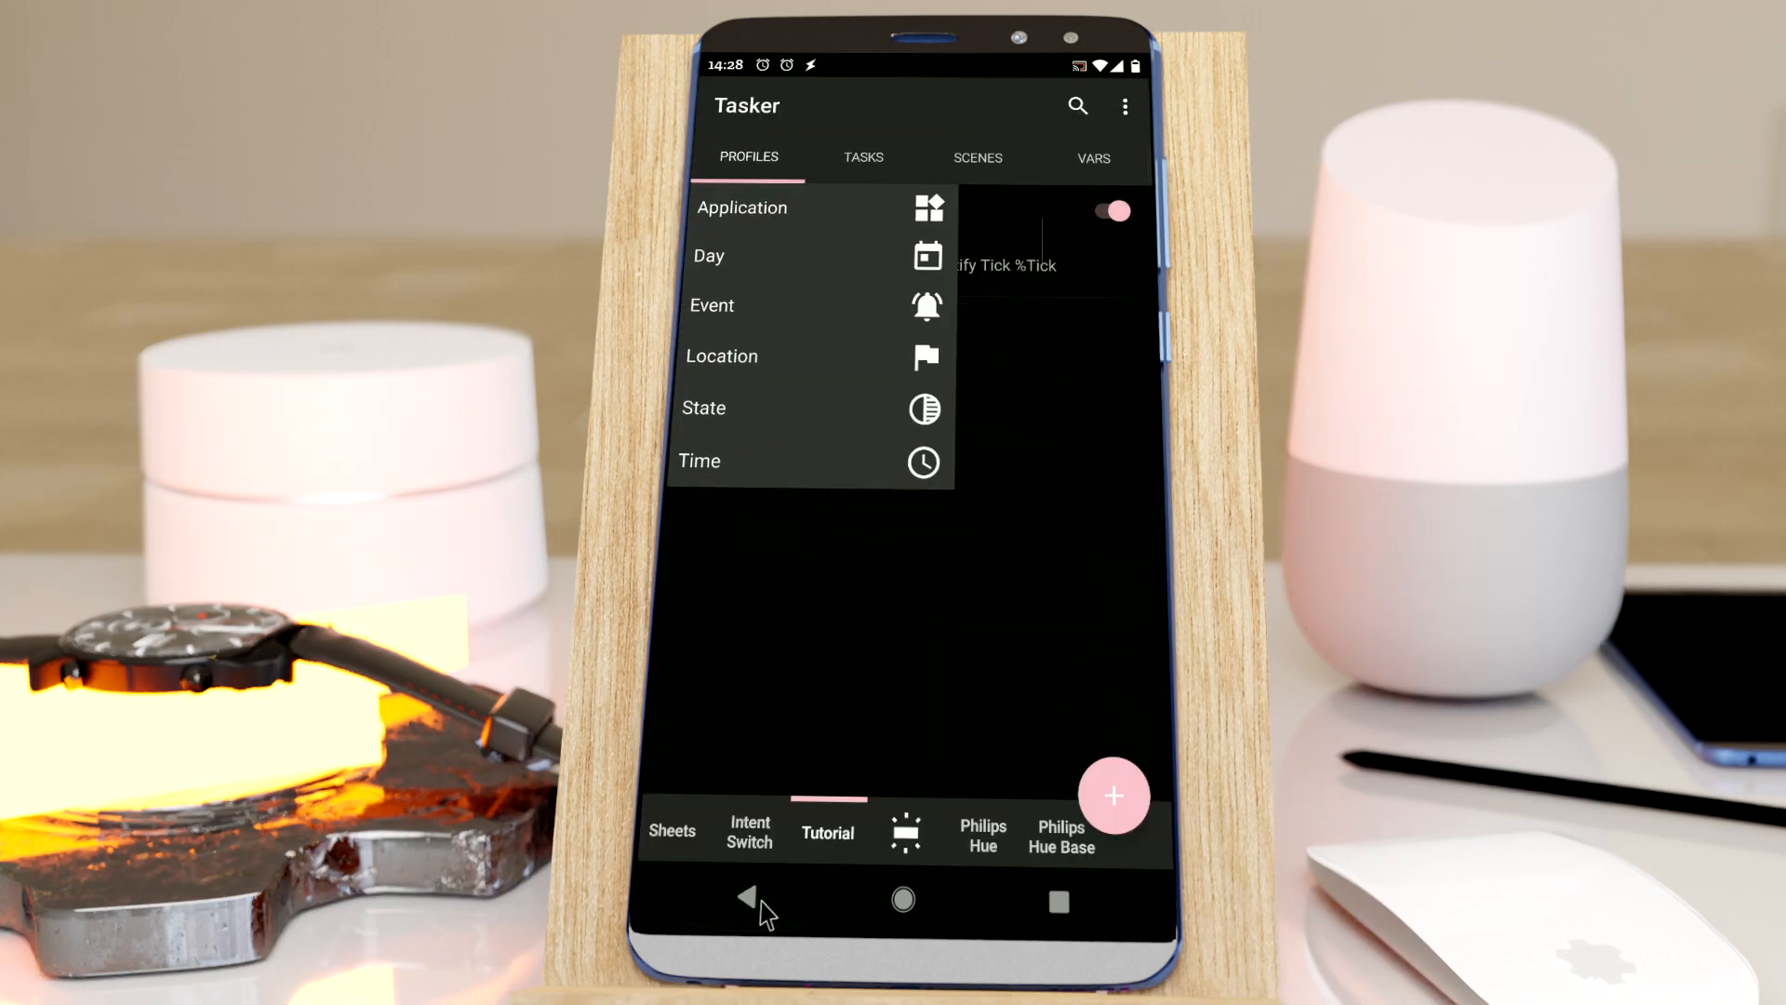
click(711, 305)
text(tick)
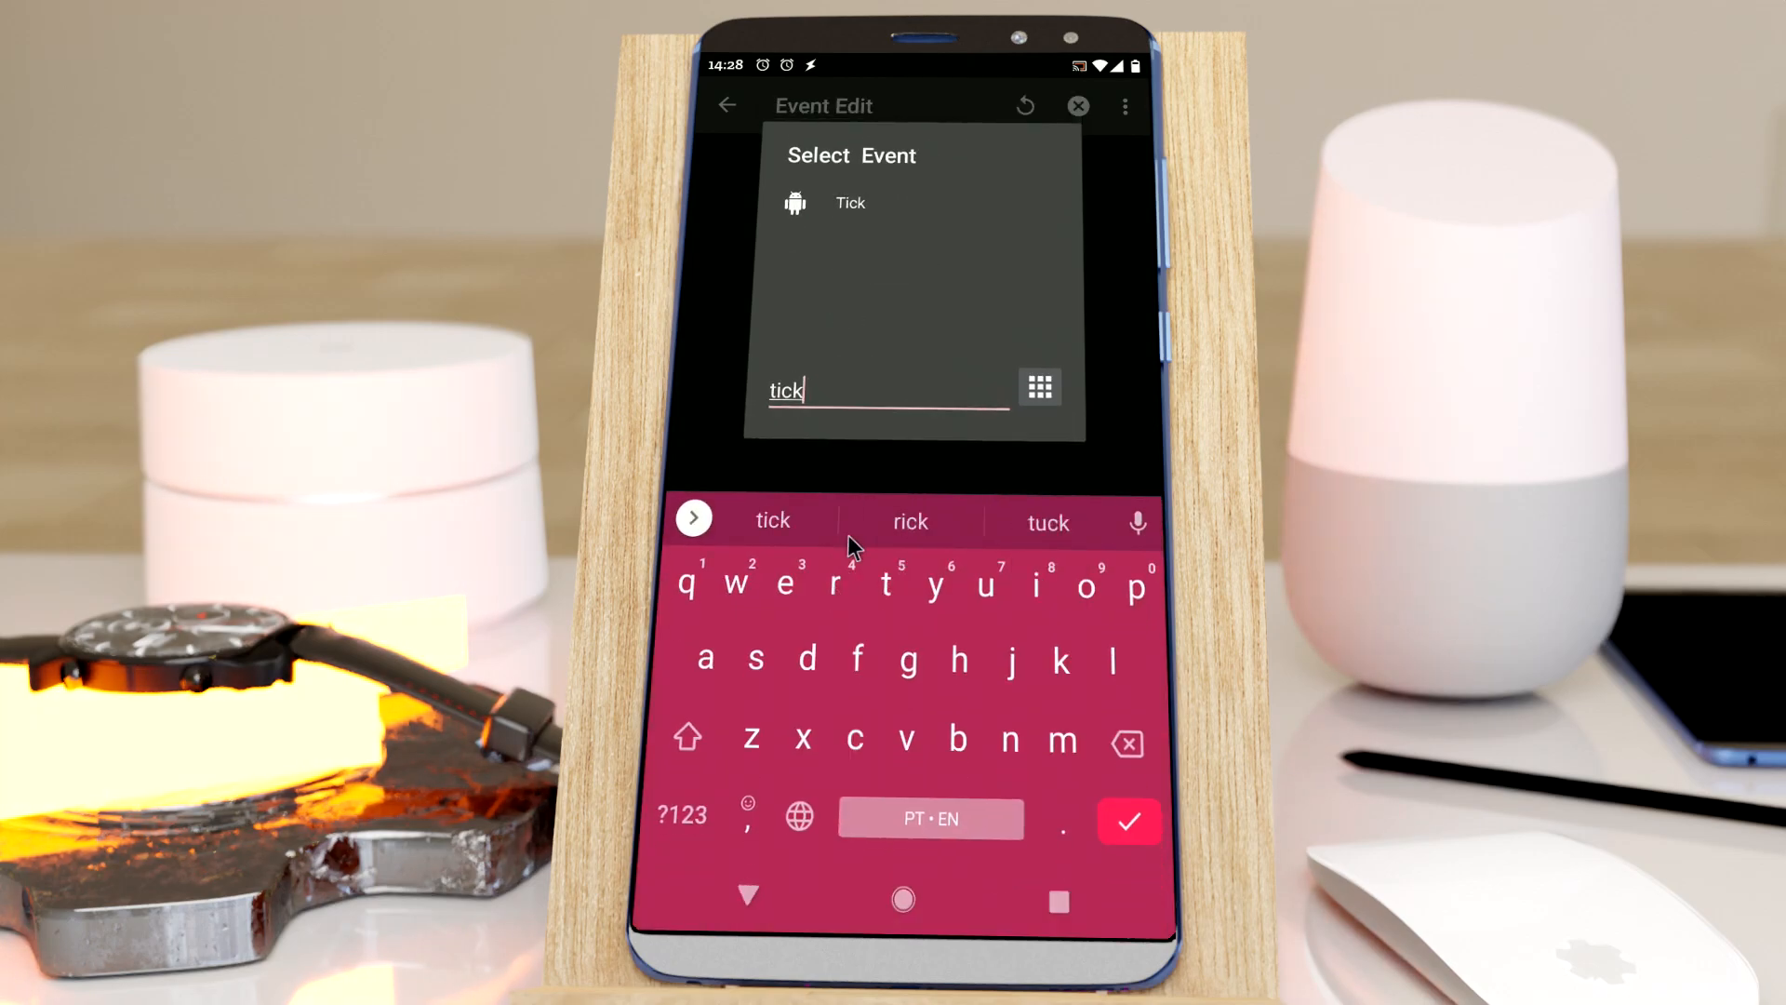
click(851, 203)
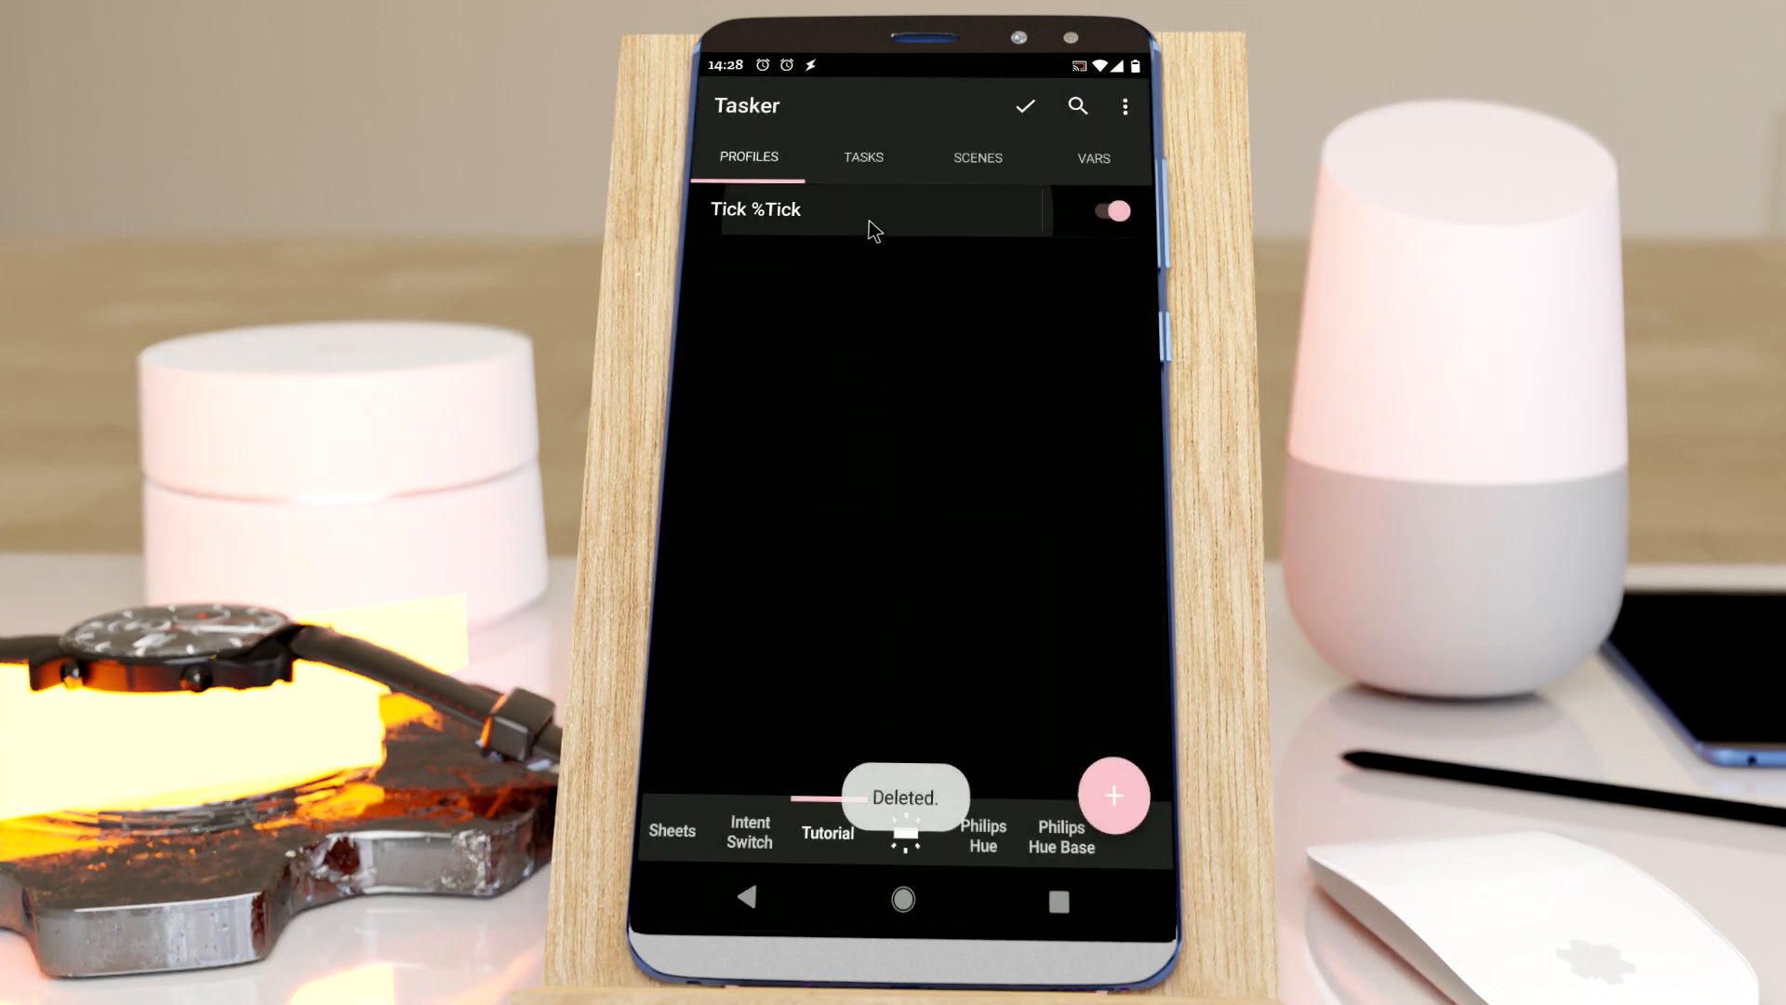
click(792, 208)
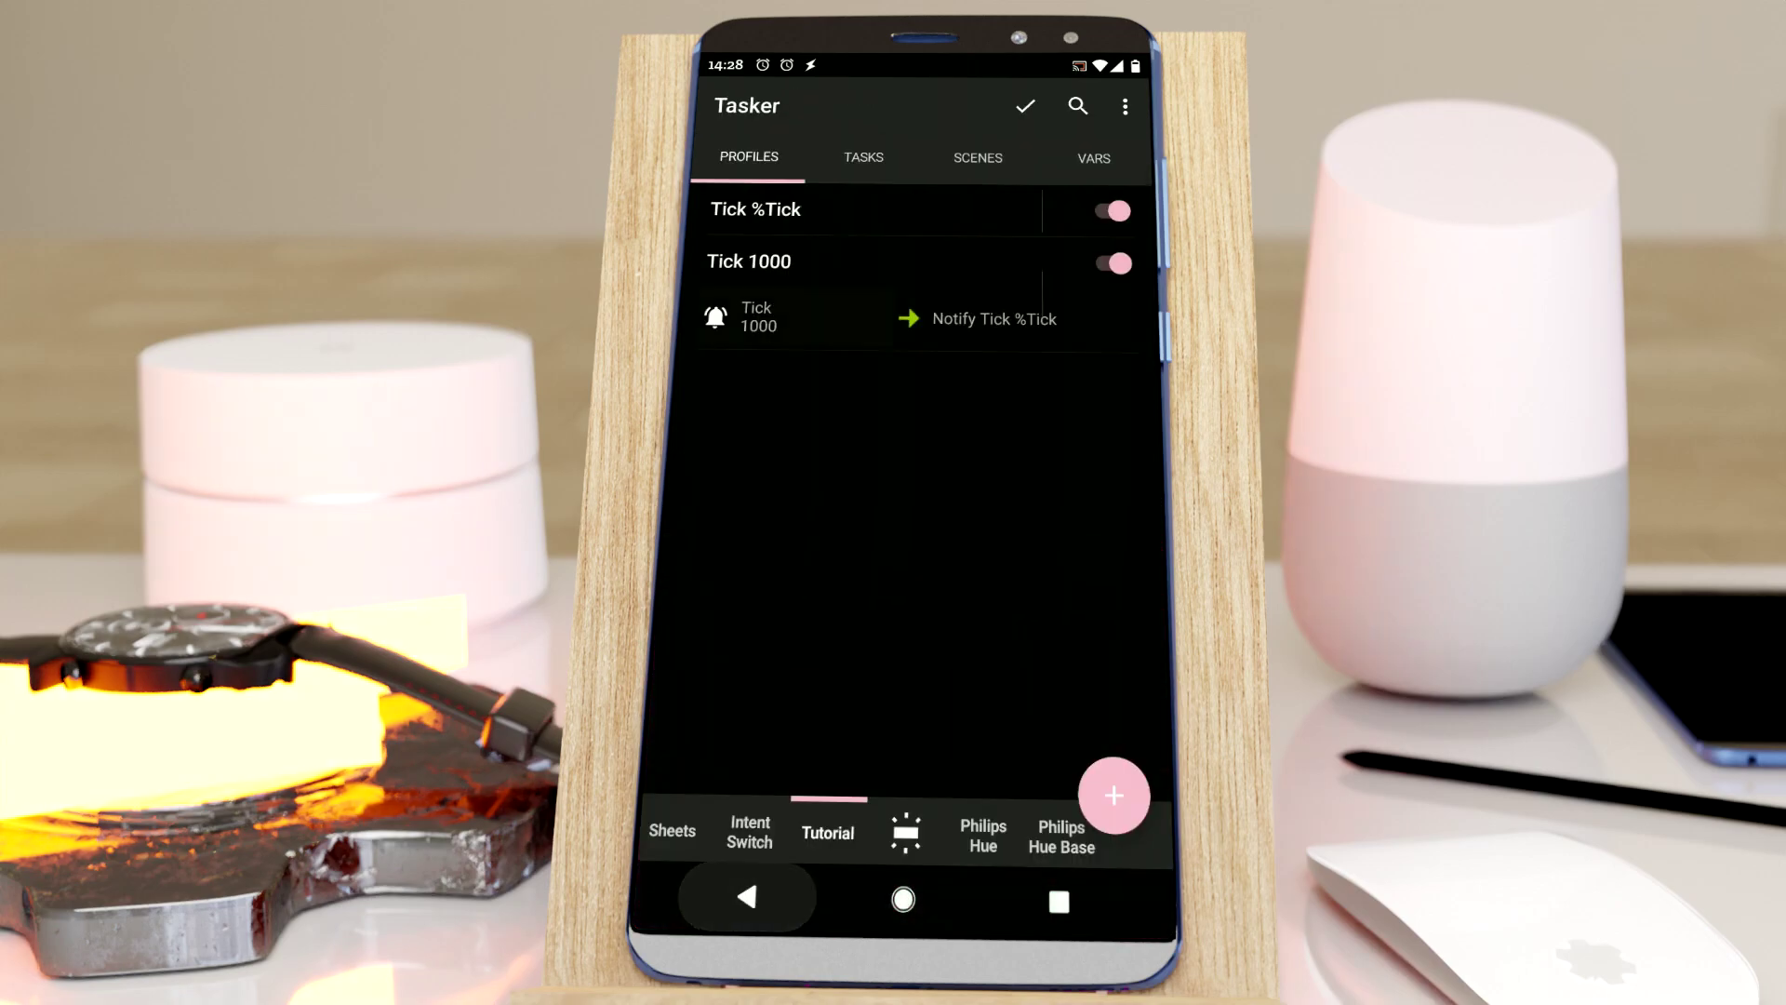
Step: Retitle Tick 1000's notification 'Tick 1000' and add a Tick 100 profile running Notify Tick 100
click(994, 318)
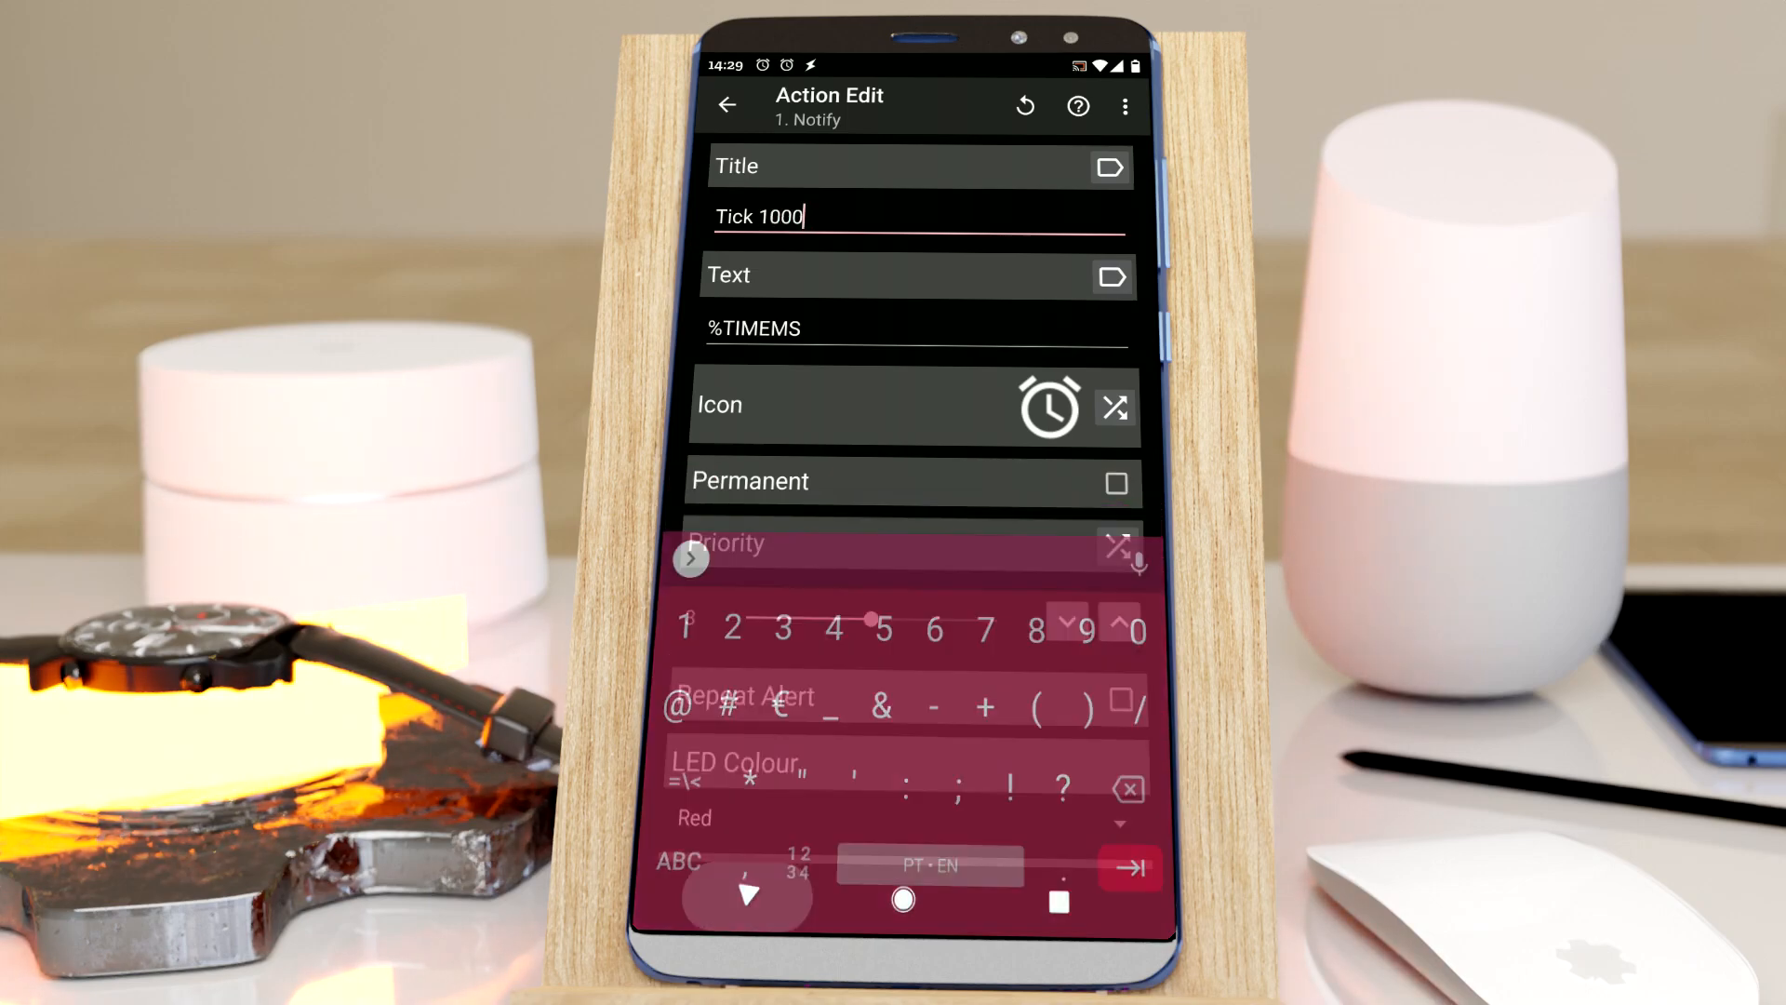
click(730, 104)
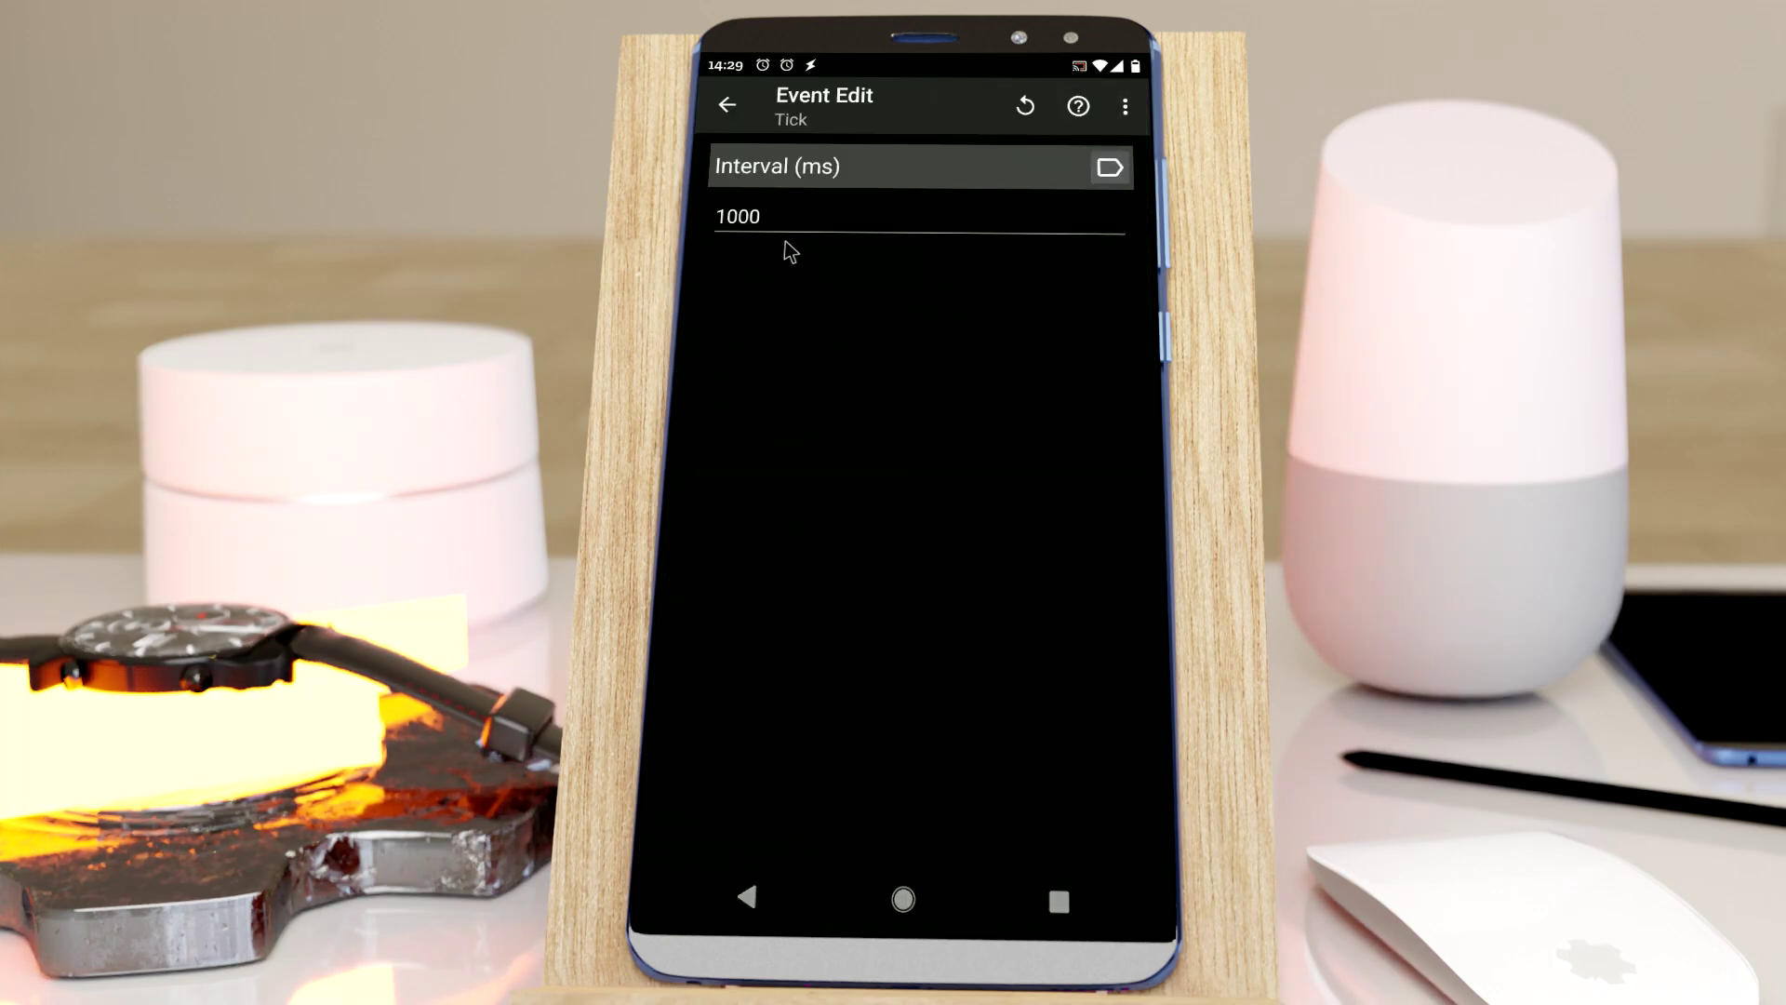
click(752, 216)
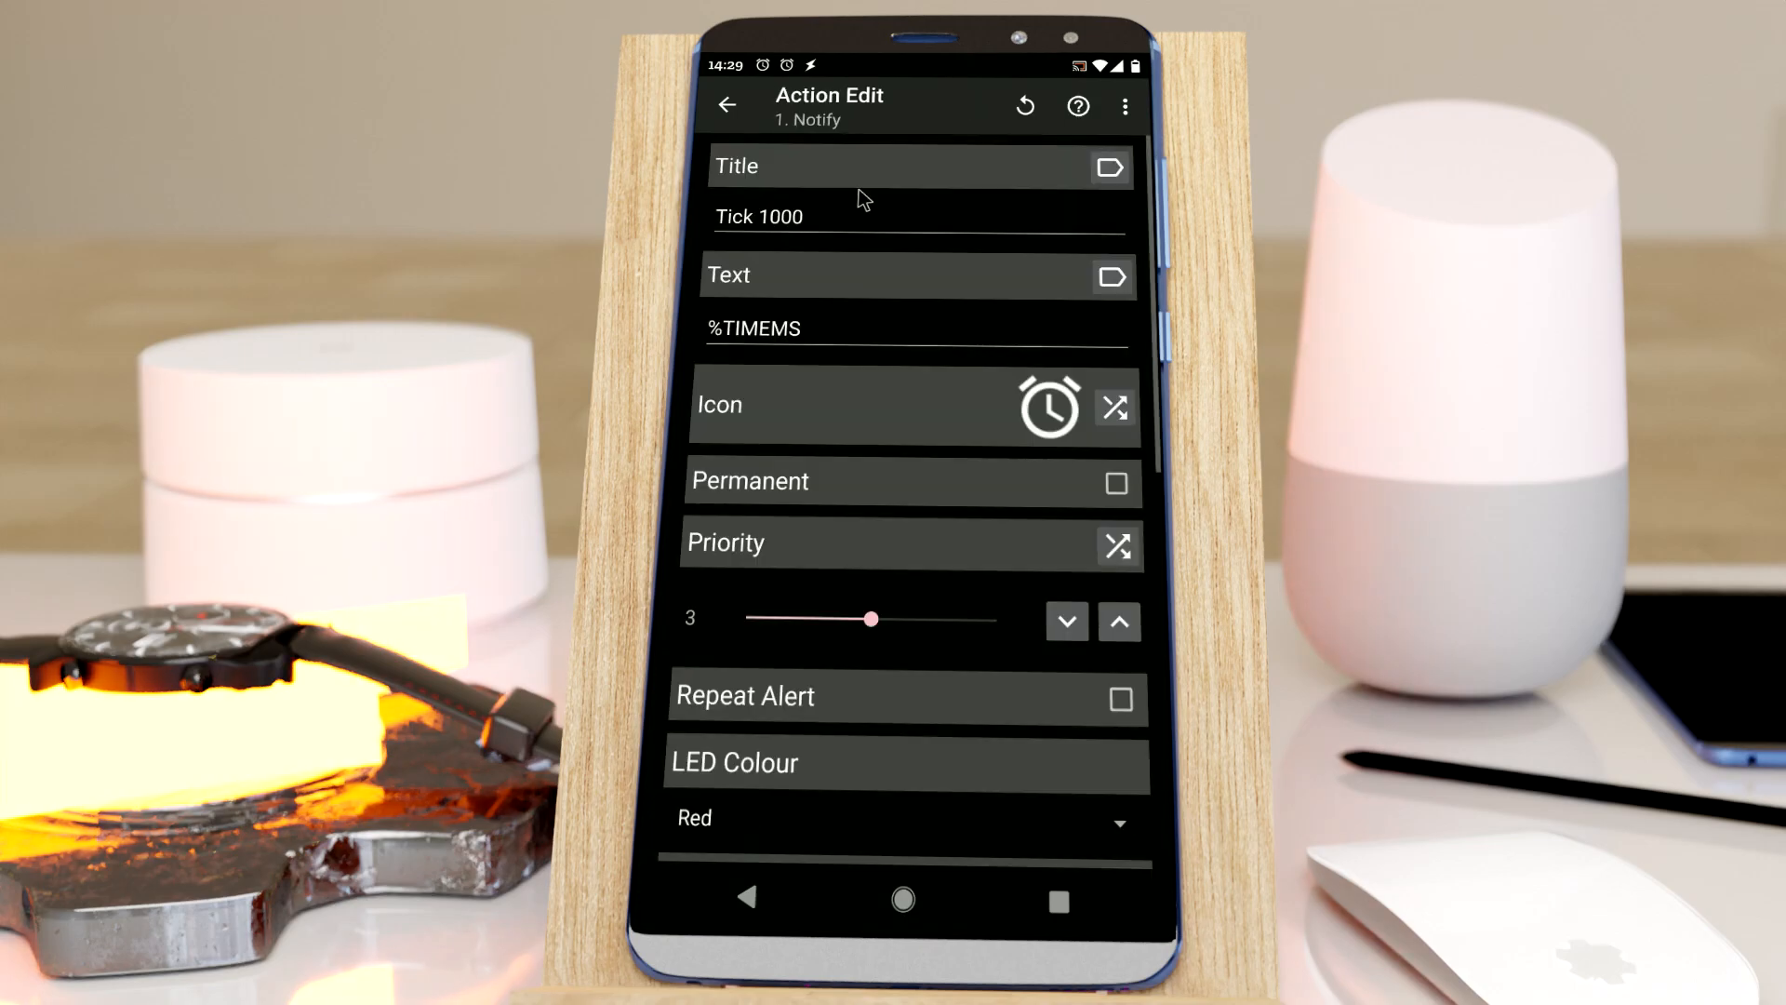
click(727, 104)
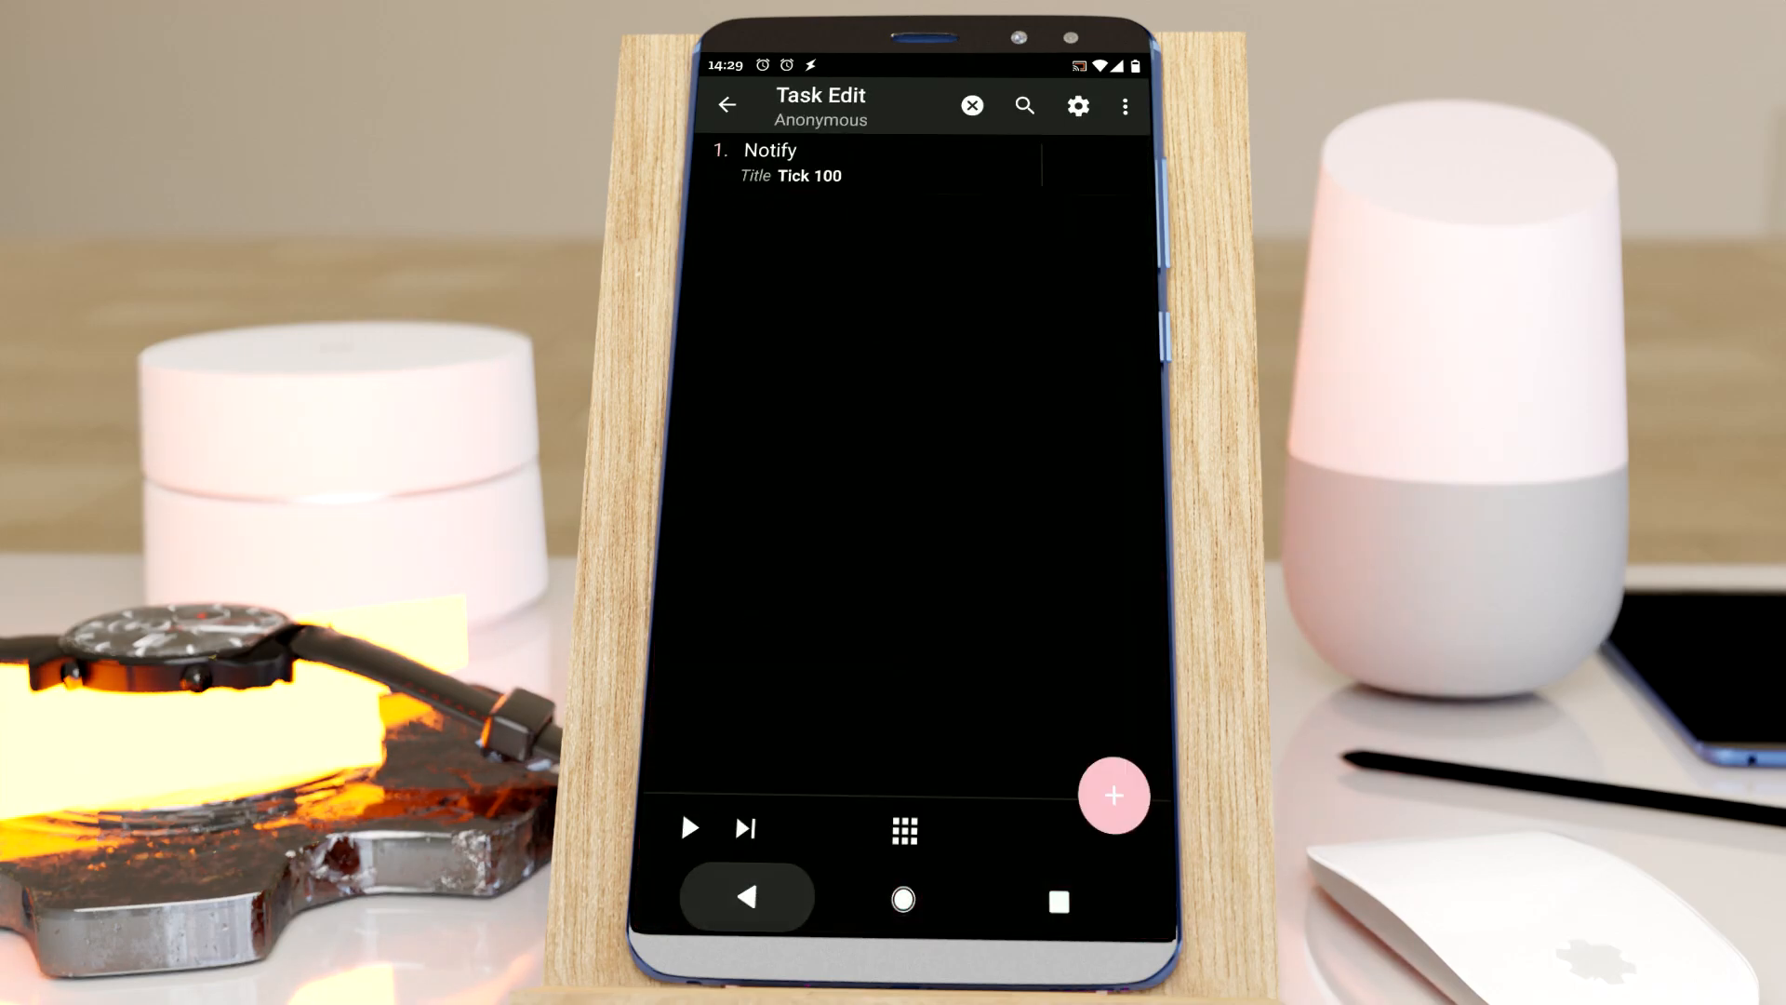
click(1024, 105)
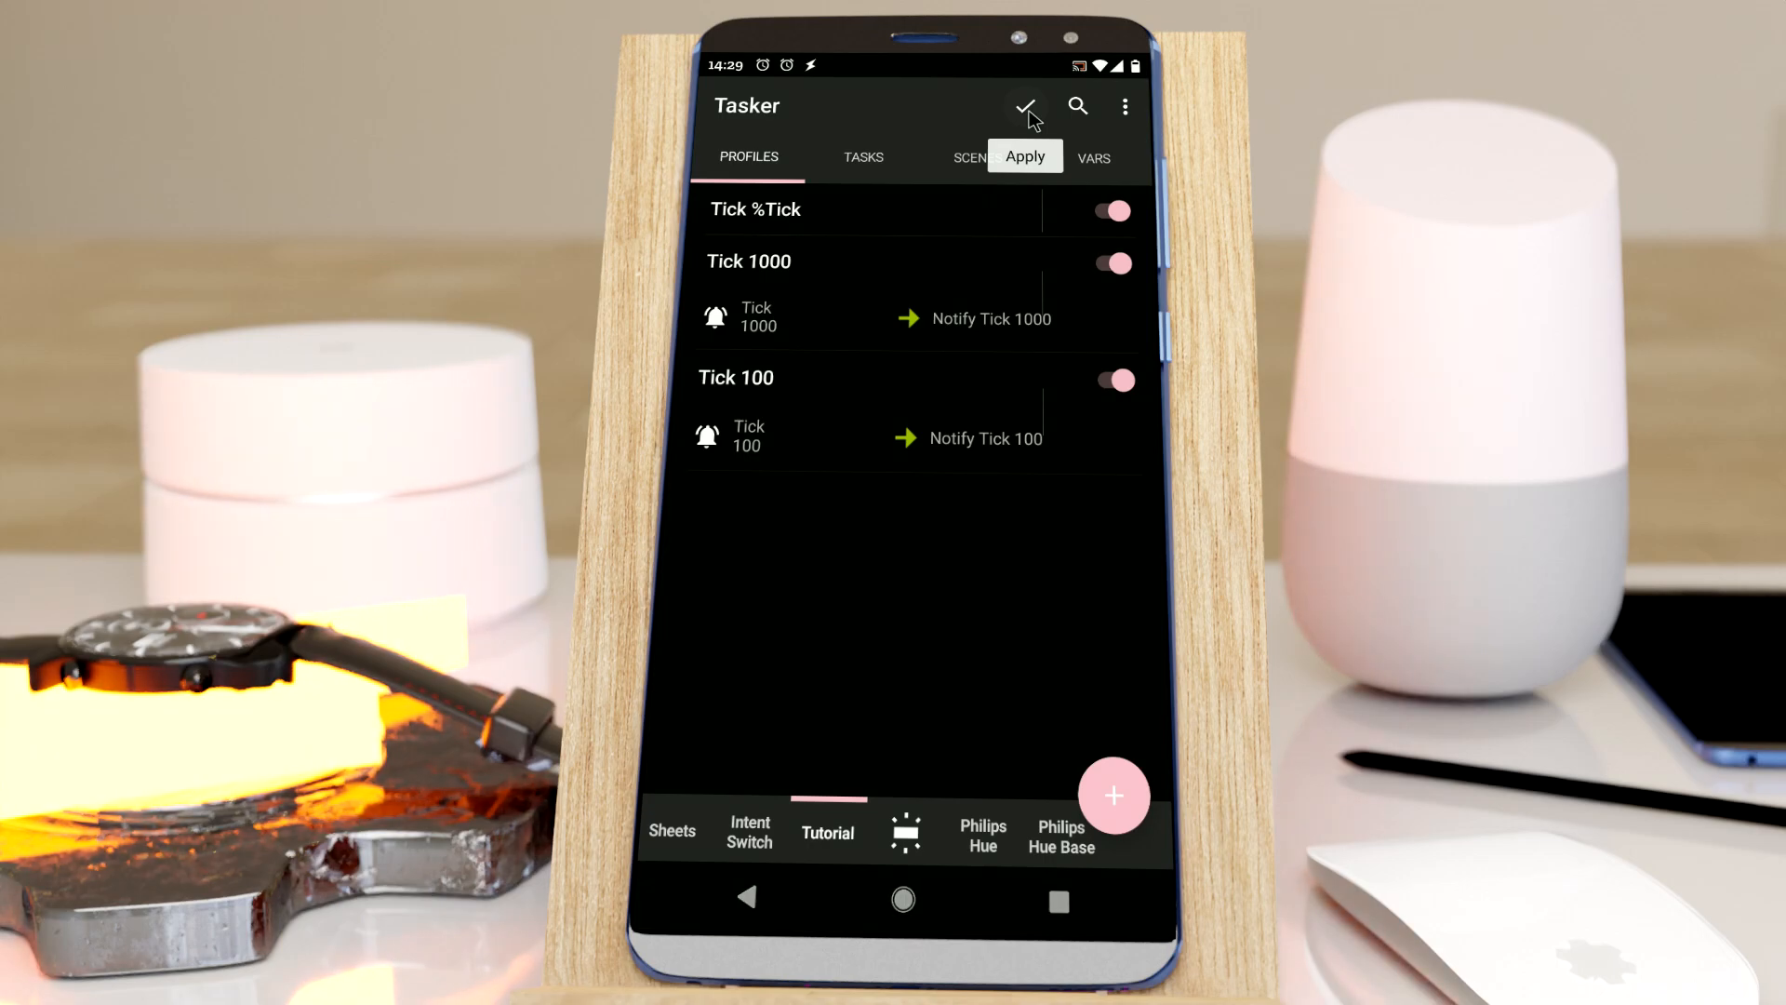